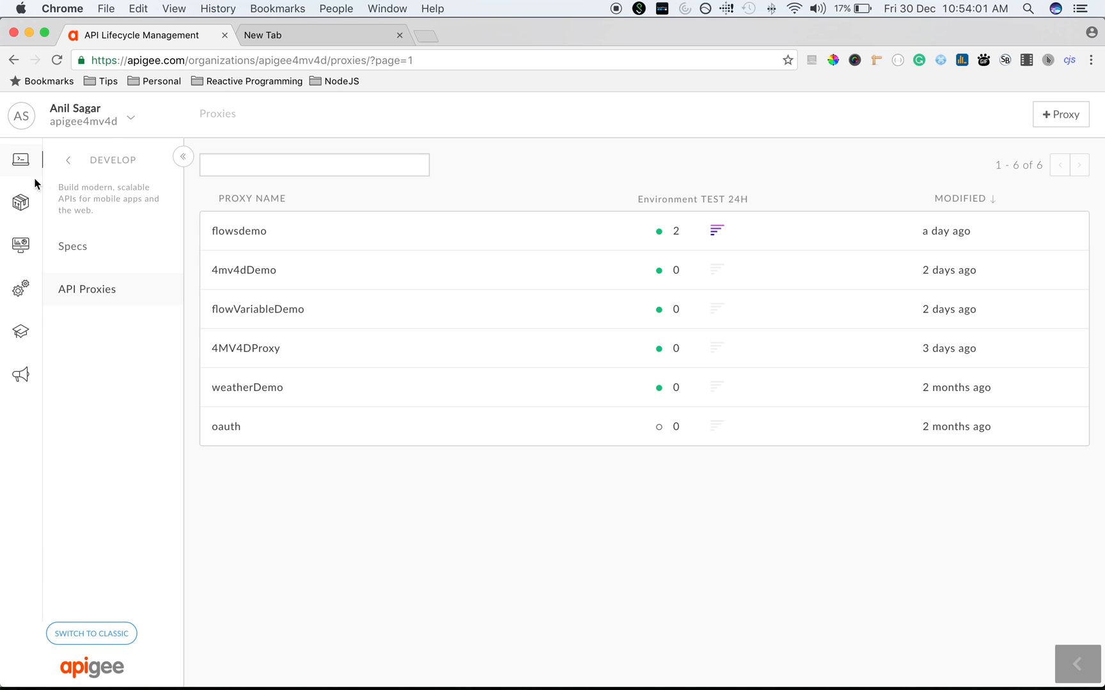
pyautogui.moveTo(74, 288)
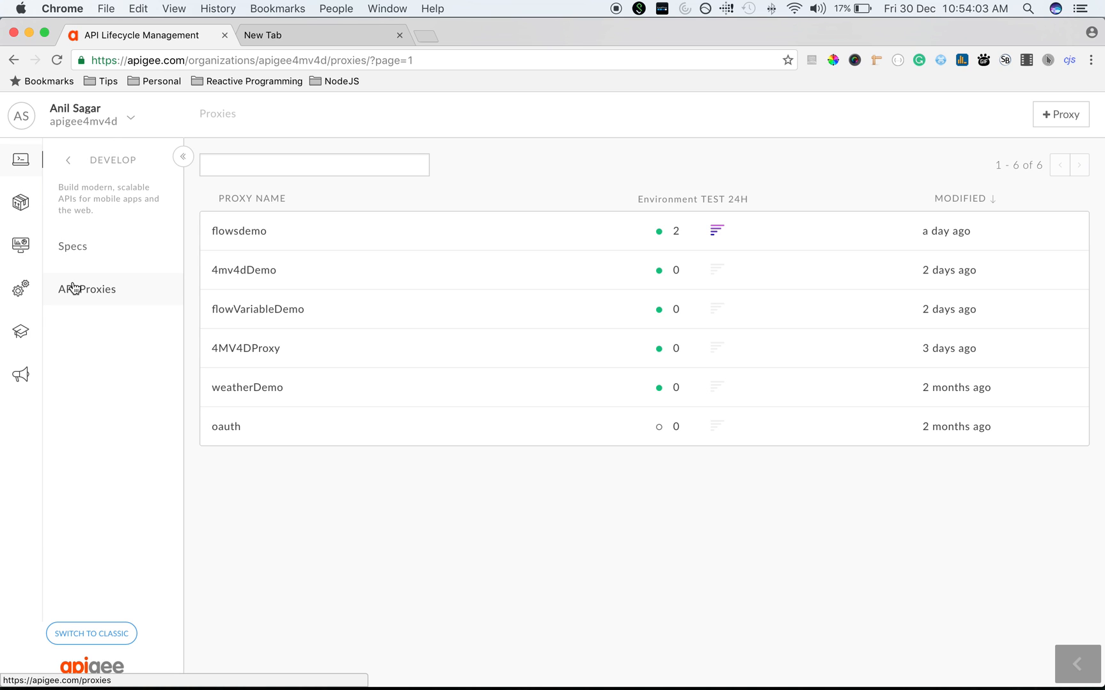
# Return to the API Proxies list and launch the Create Proxy wizard.
pyautogui.click(86, 289)
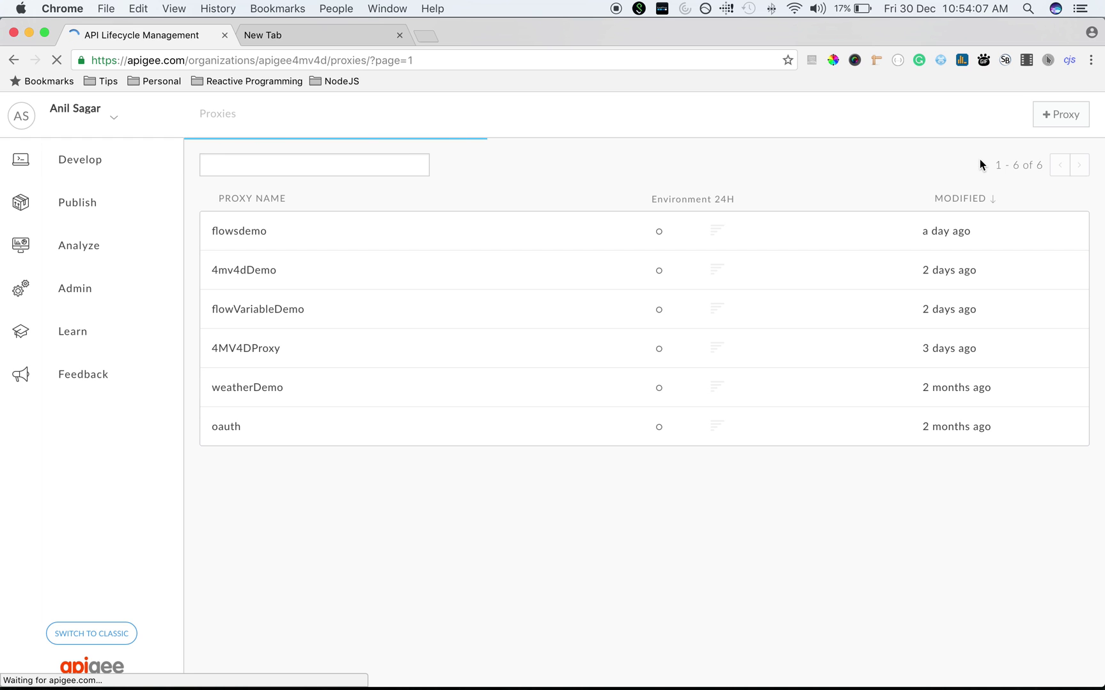
pyautogui.click(1060, 114)
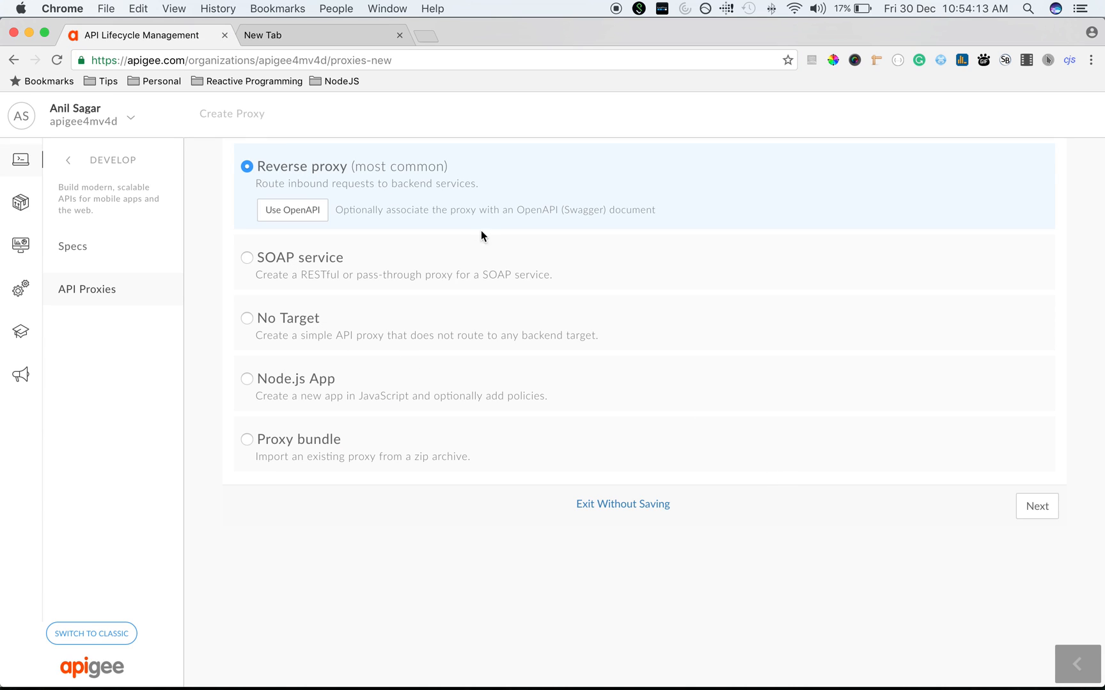
# Choose Reverse proxy, name it policydemo and target mocktarget.apigee.net.
pyautogui.click(1037, 505)
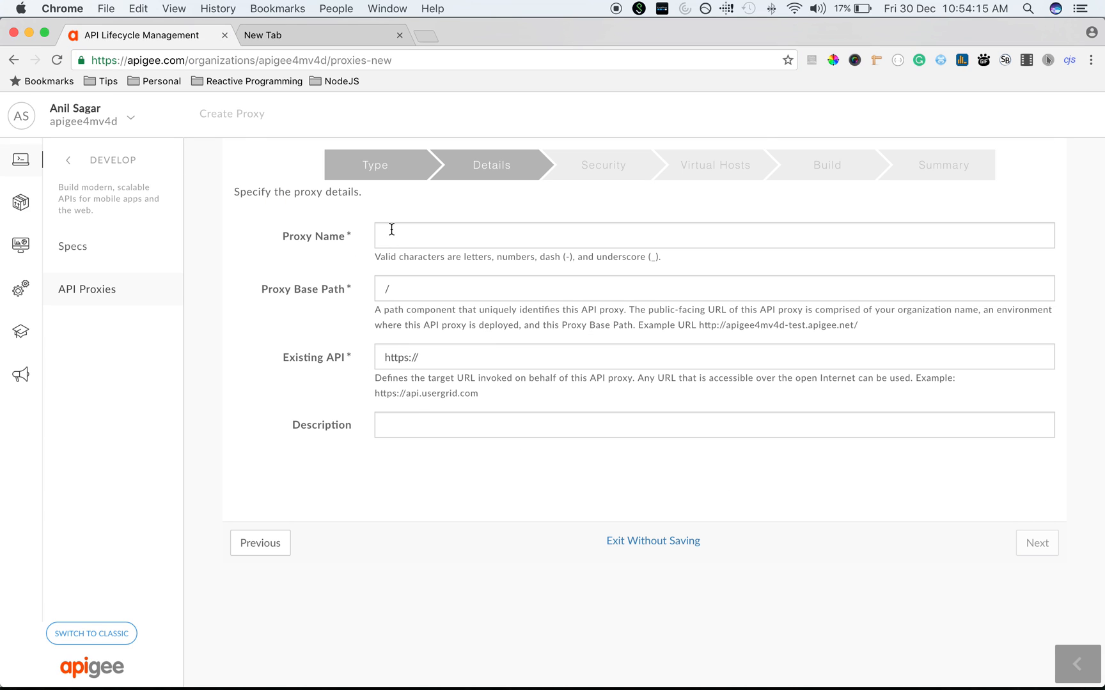
pyautogui.click(713, 232)
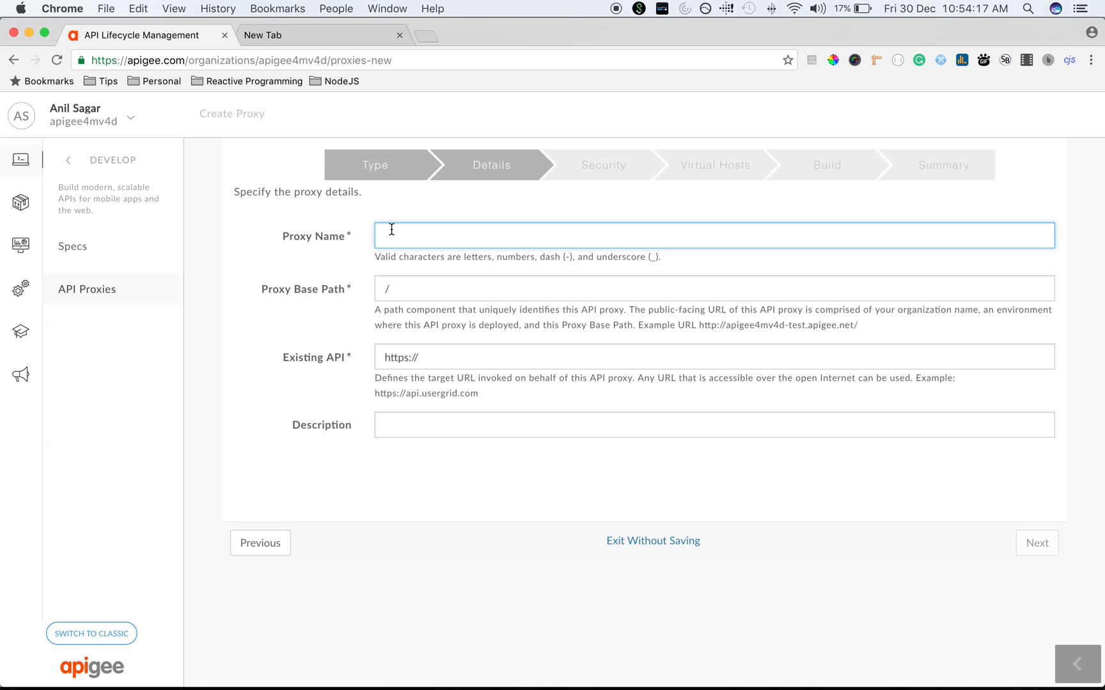
pyautogui.write('policydemo')
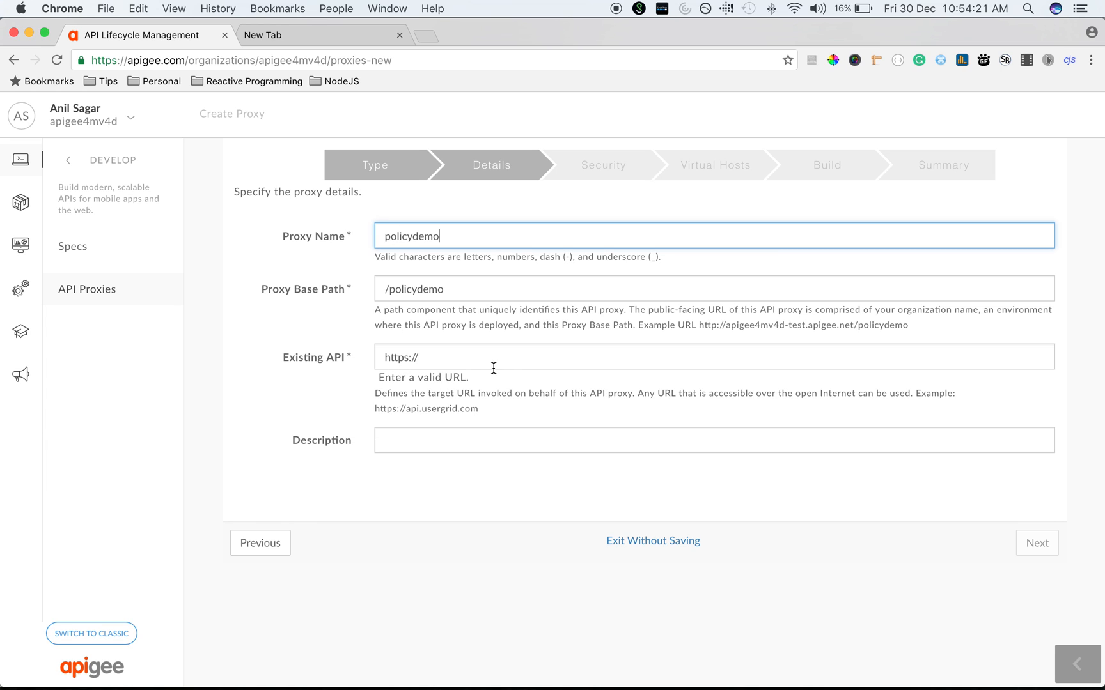
pyautogui.write('mocktarget.apigee.net')
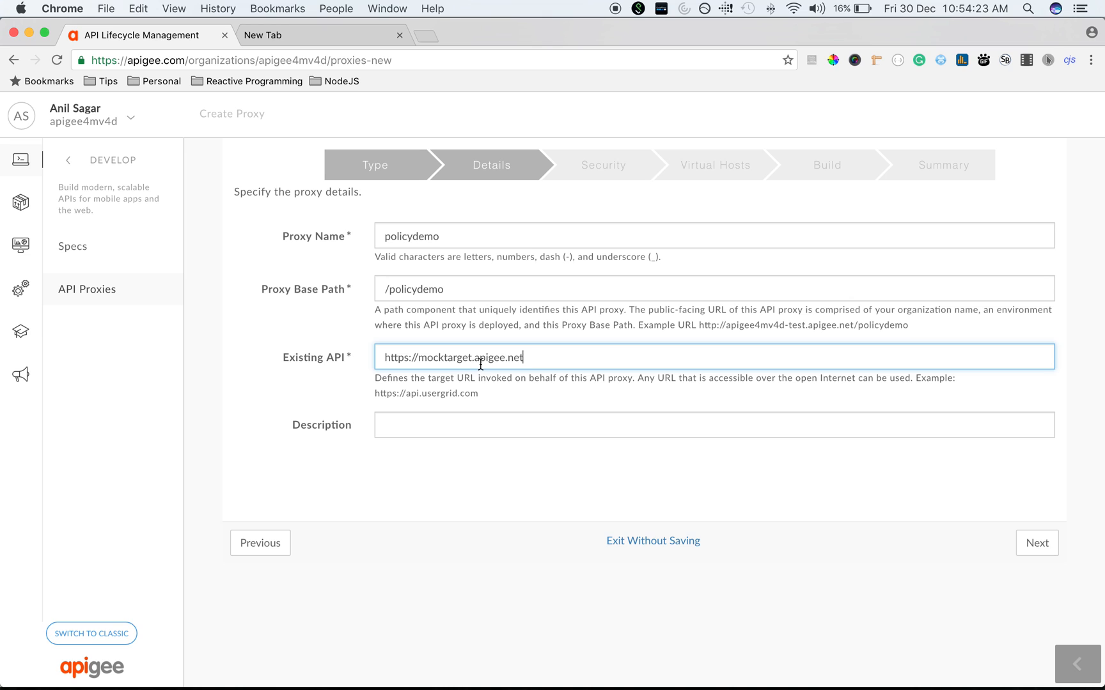
# Set security to pass-through (no authorization), accept default virtual hosts and build the proxy.
pyautogui.click(1037, 543)
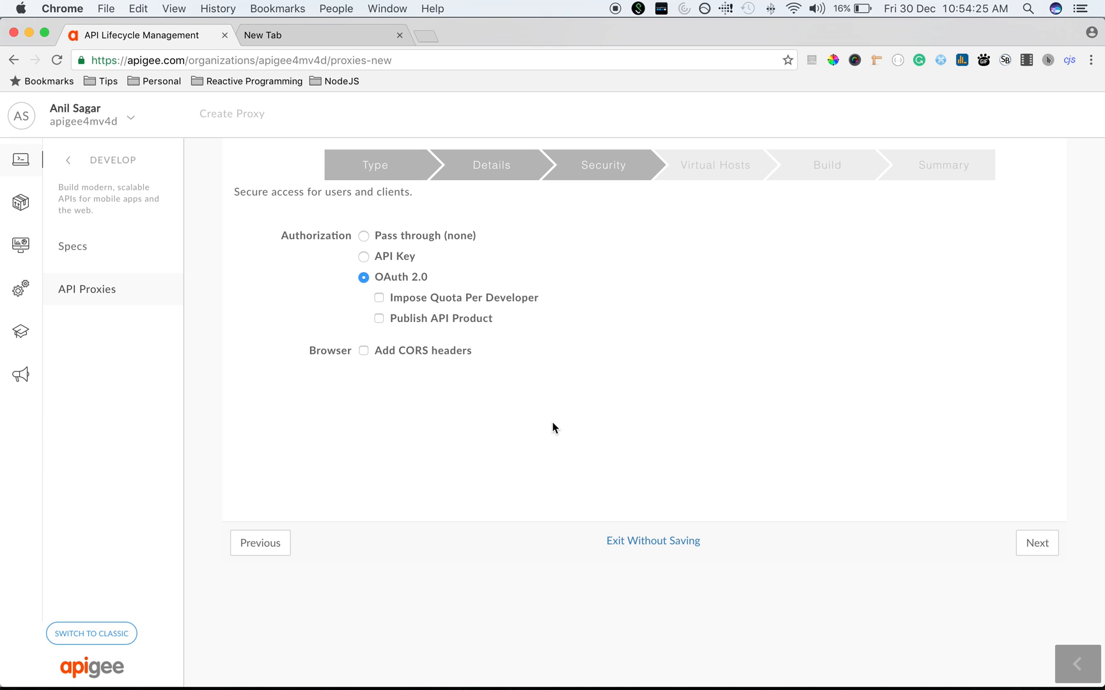
pyautogui.click(363, 236)
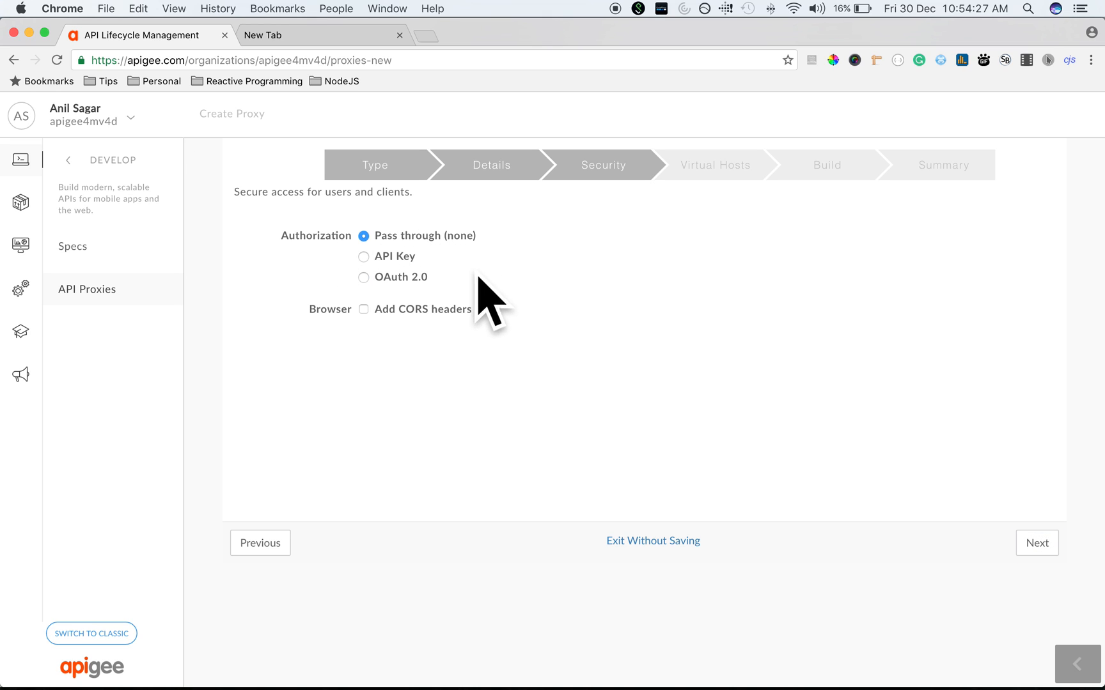
pyautogui.click(1037, 543)
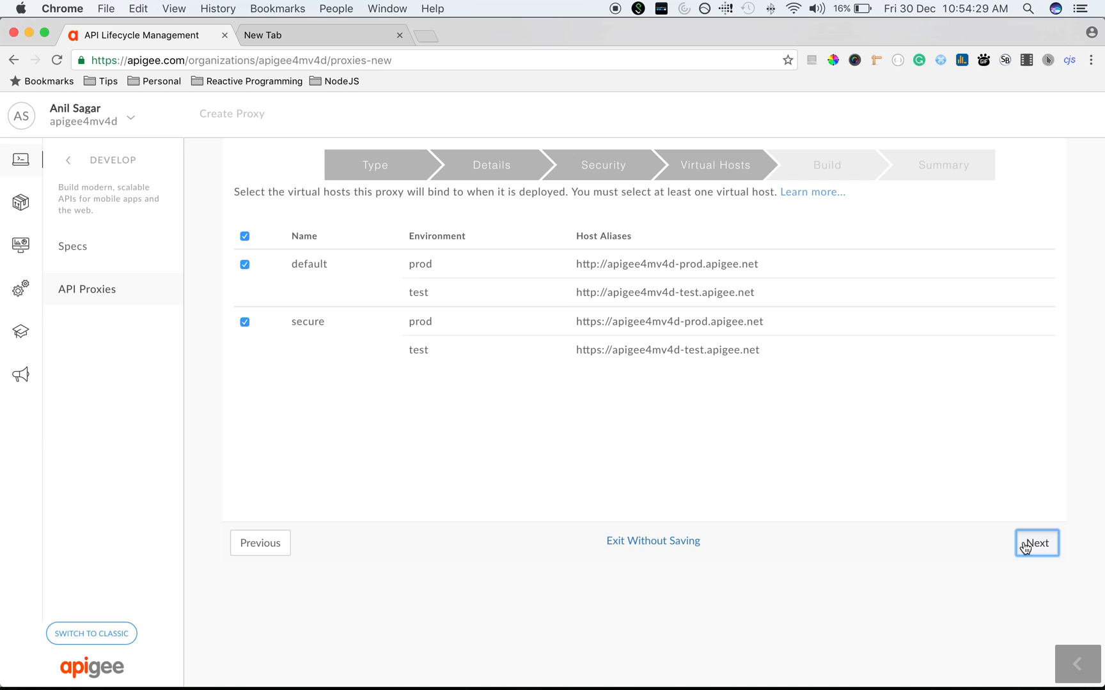
pyautogui.click(1036, 543)
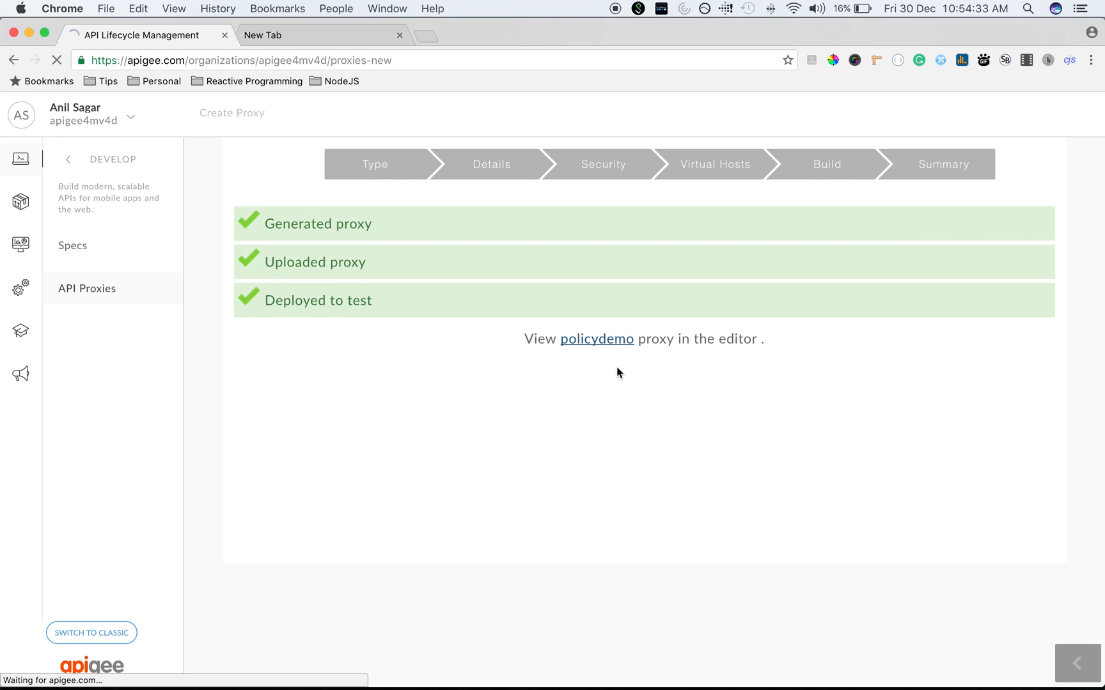
# Open policydemo from the build summary and switch to its DEVELOP editor view.
pyautogui.click(596, 339)
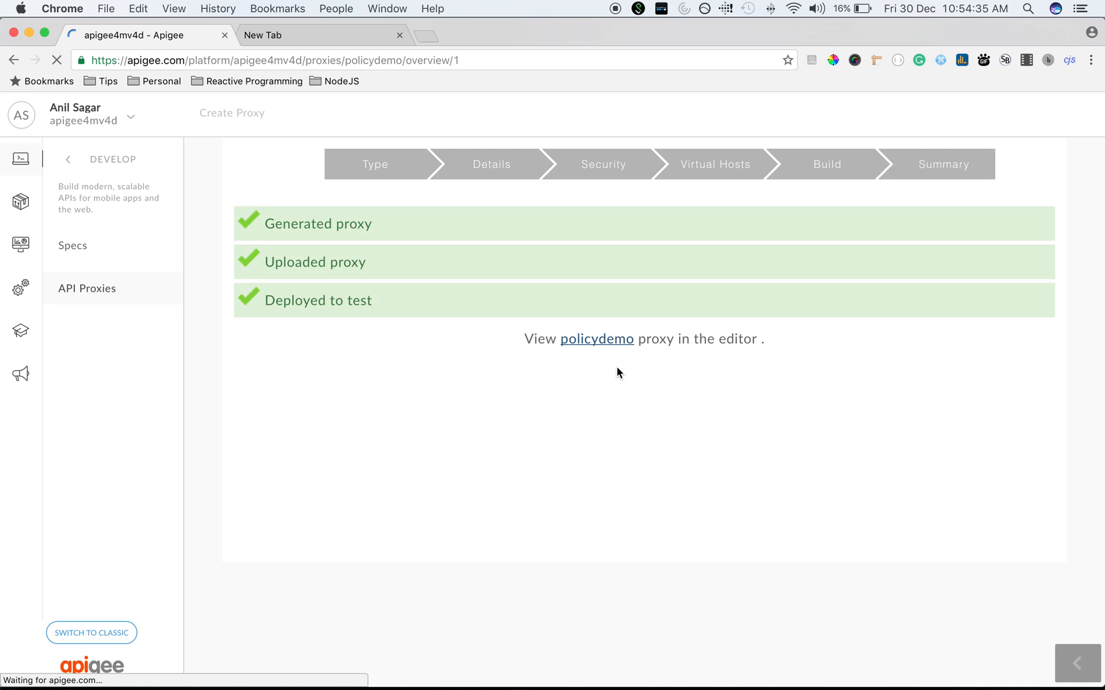
pyautogui.click(597, 339)
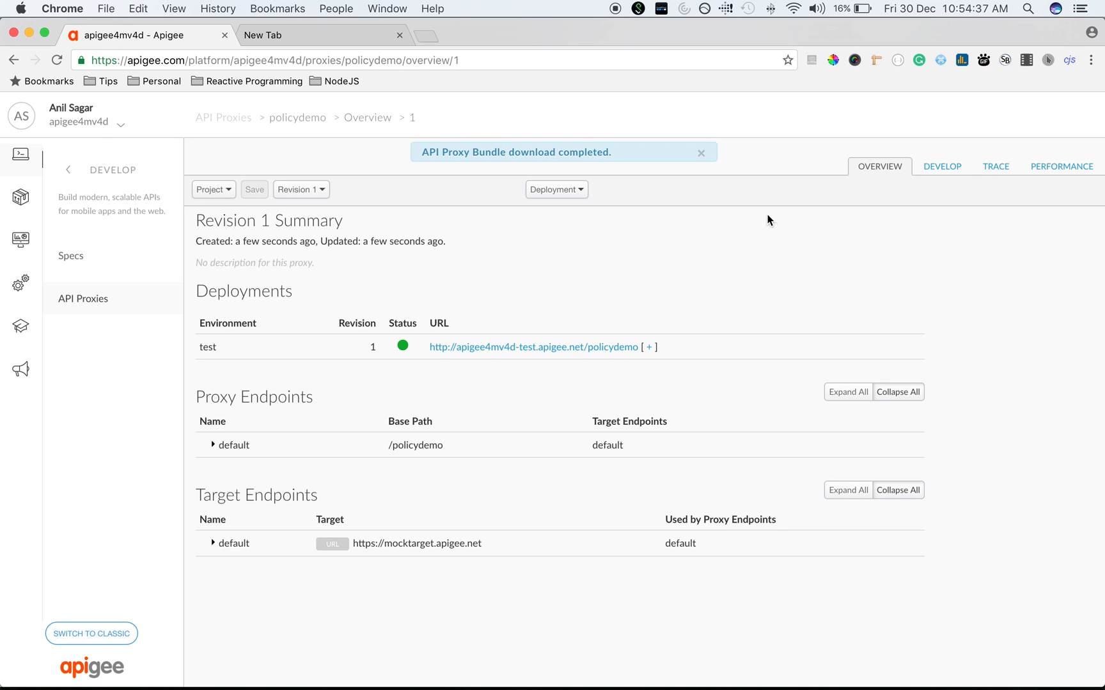
pyautogui.click(941, 166)
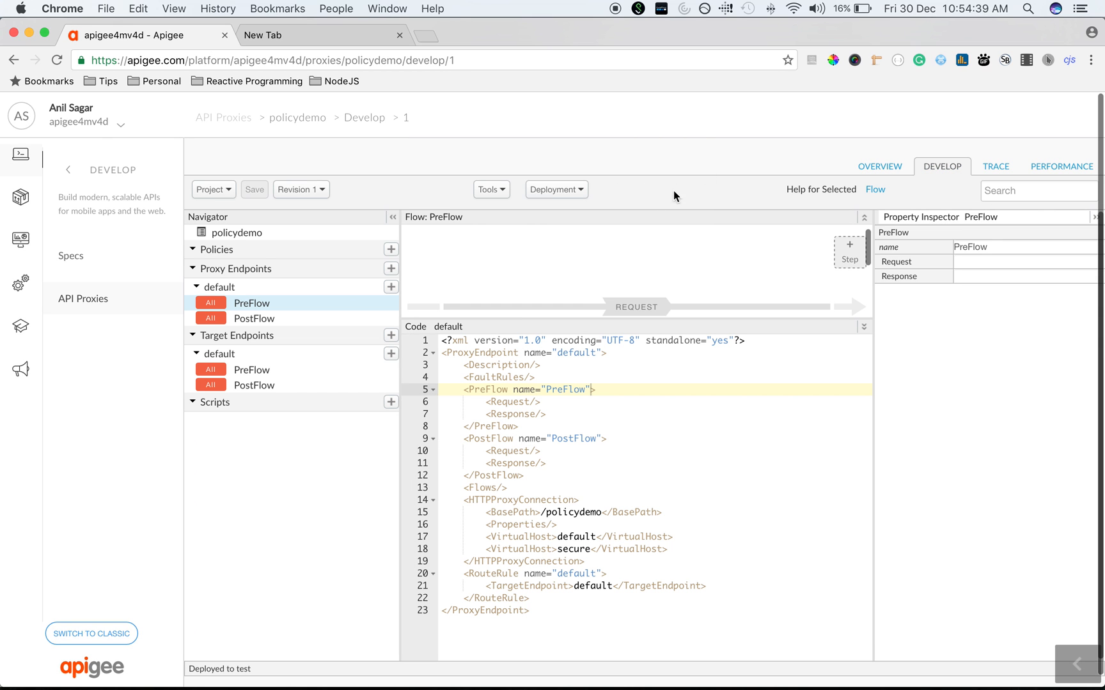
pyautogui.moveTo(1038, 83)
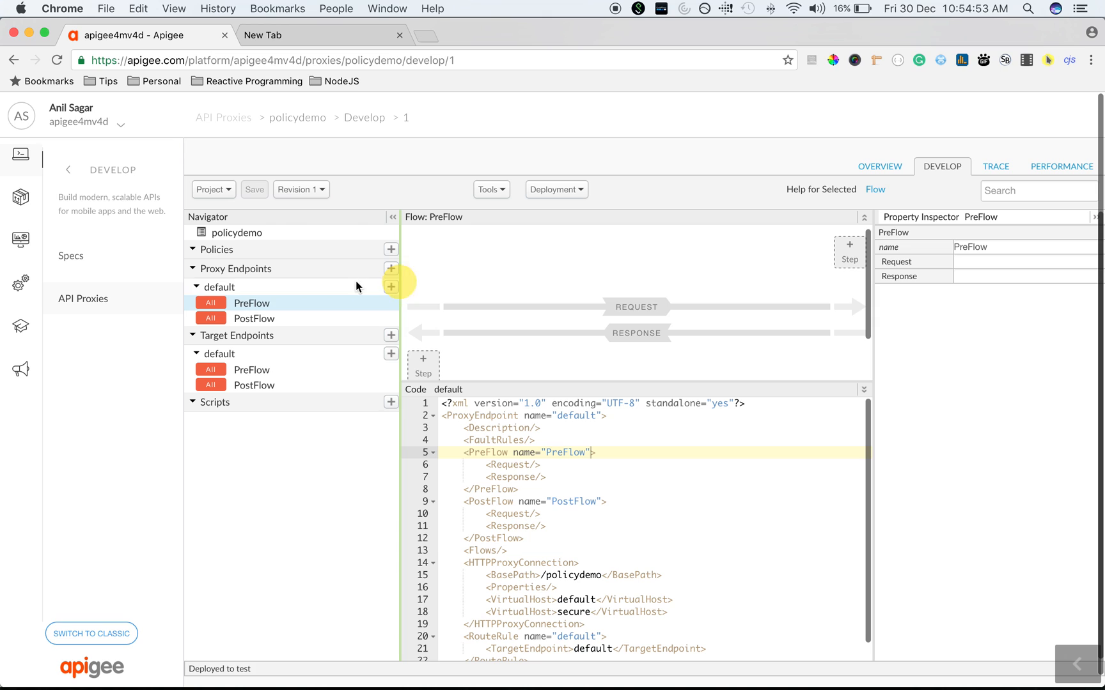
pyautogui.moveTo(843, 254)
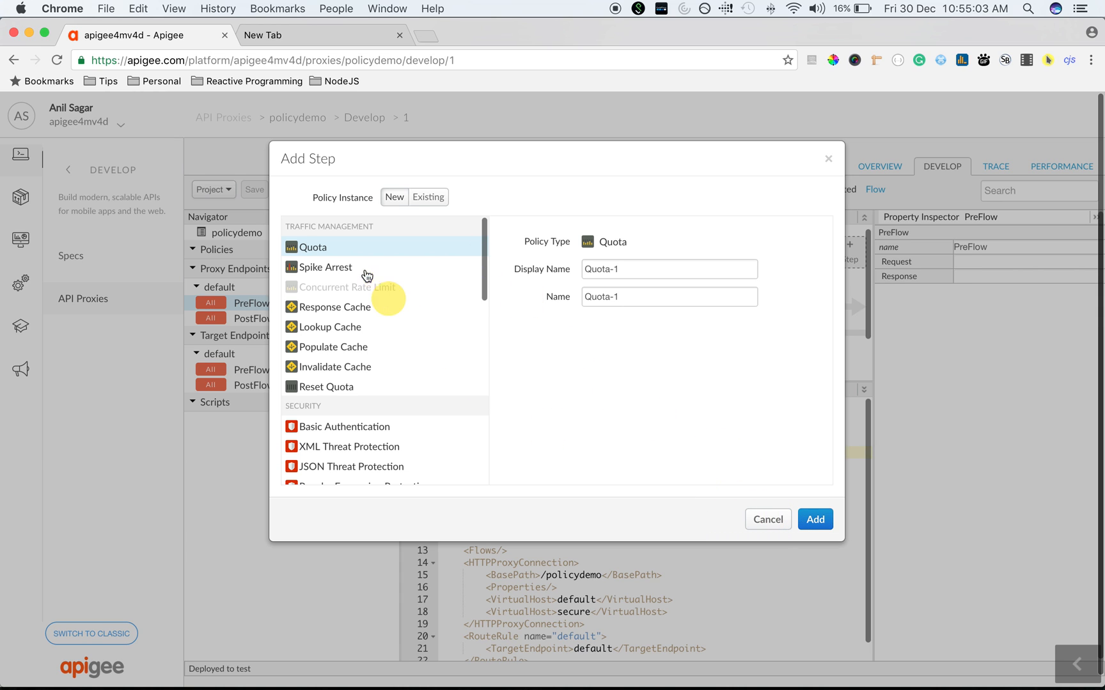
# Add a Quota policy (Quota-1) as a new step on the PreFlow request.
pyautogui.scroll(-3)
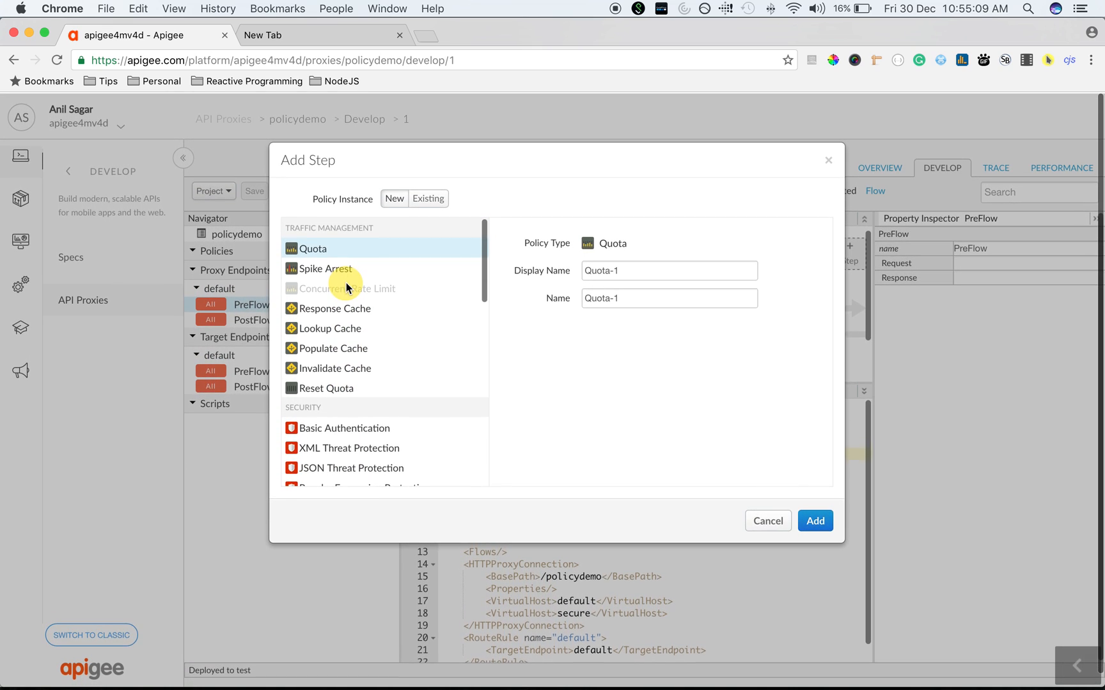
pyautogui.scroll(-3)
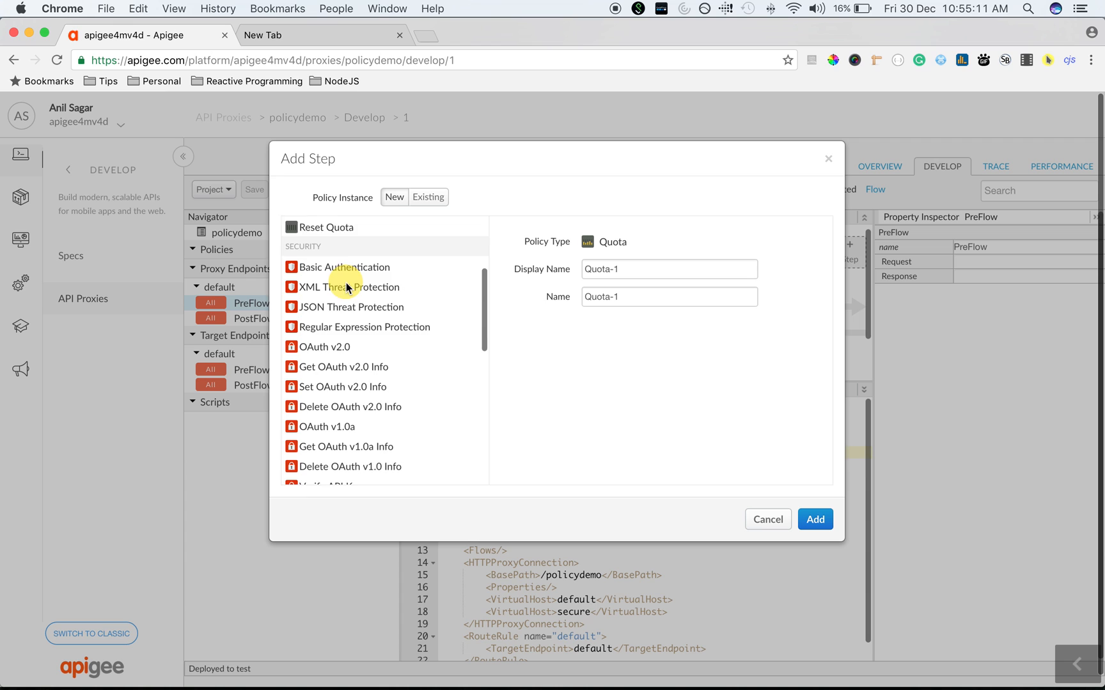
pyautogui.scroll(-3)
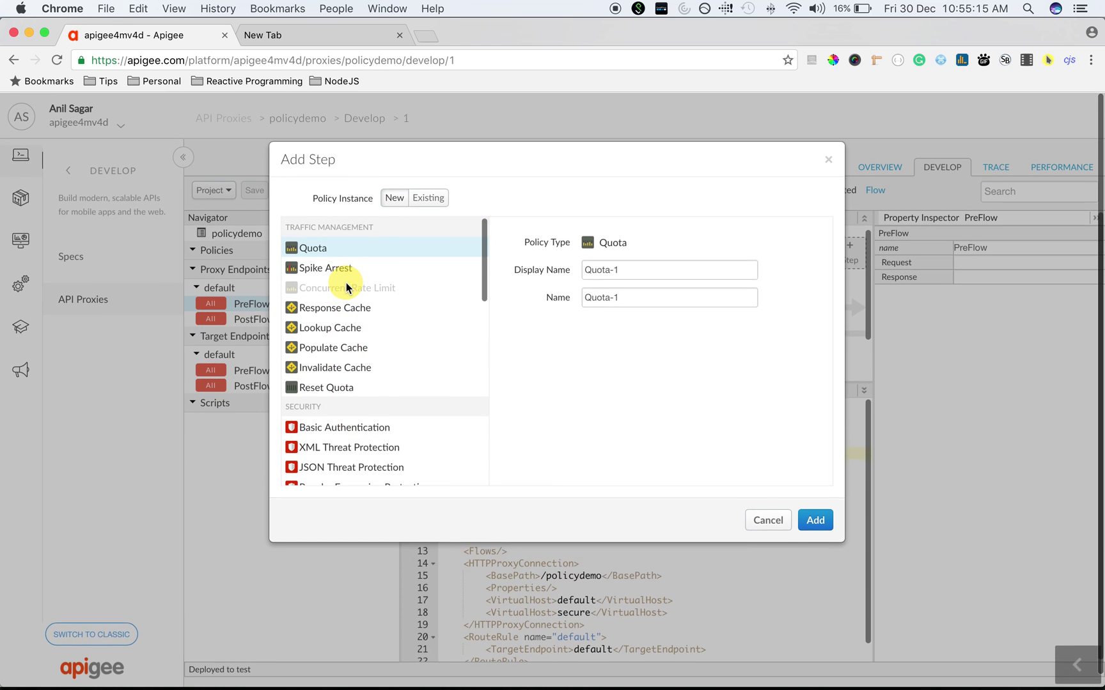
pyautogui.moveTo(848, 509)
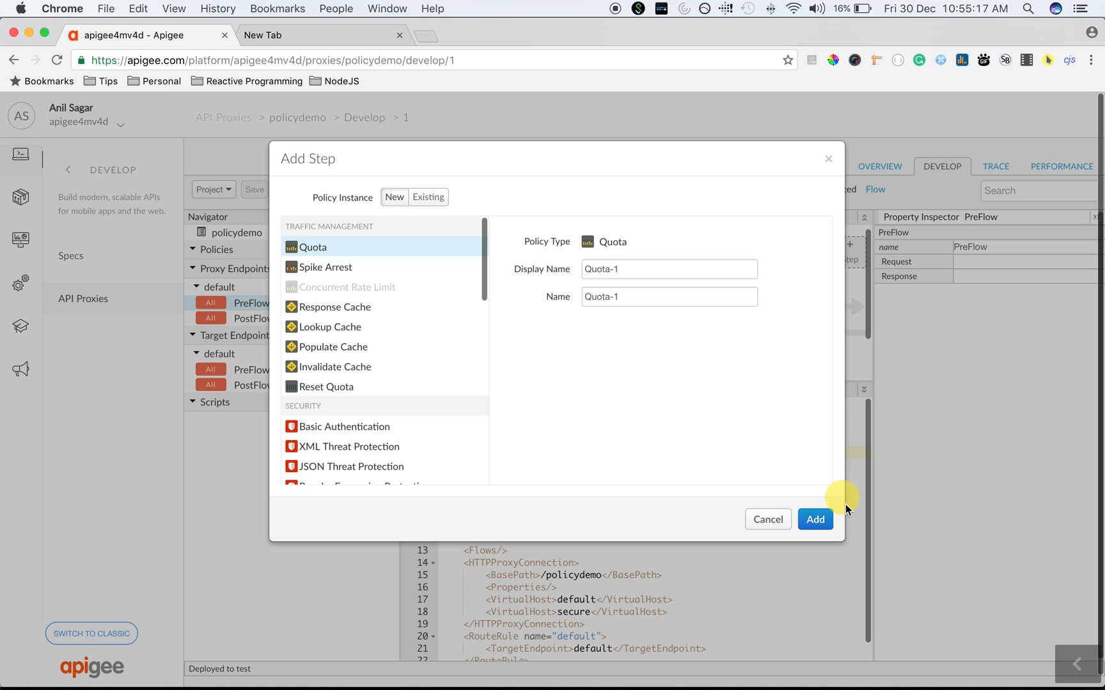
pyautogui.click(815, 519)
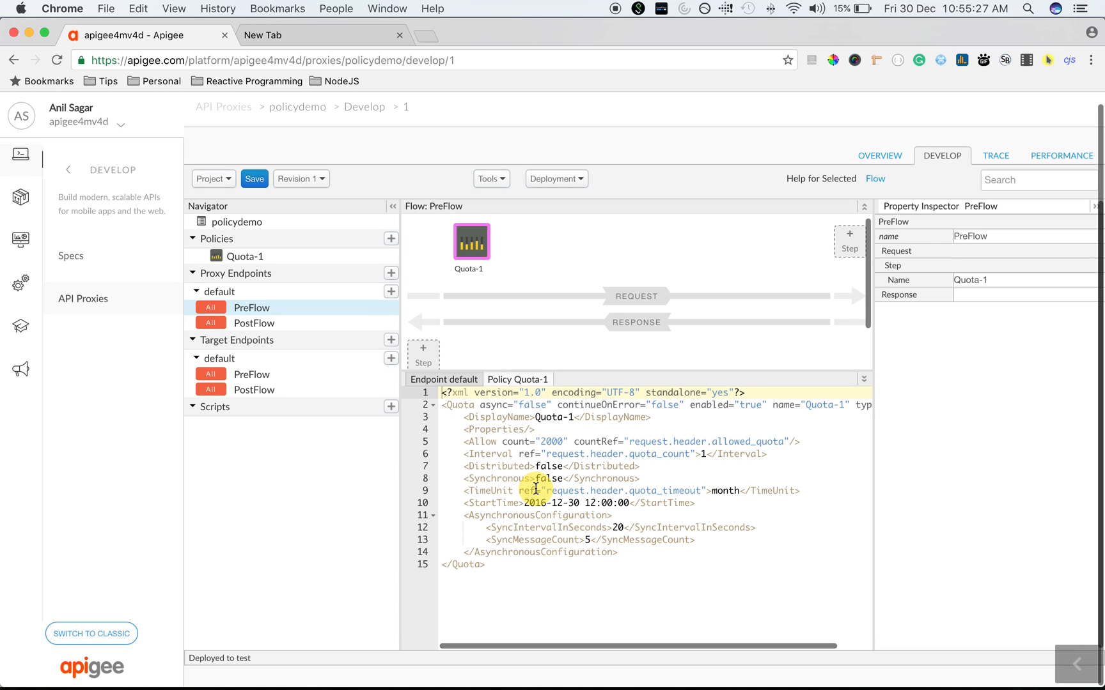
# Remove the StartTime and AsynchronousConfiguration lines from the Quota-1 XML.
pyautogui.hscroll(3)
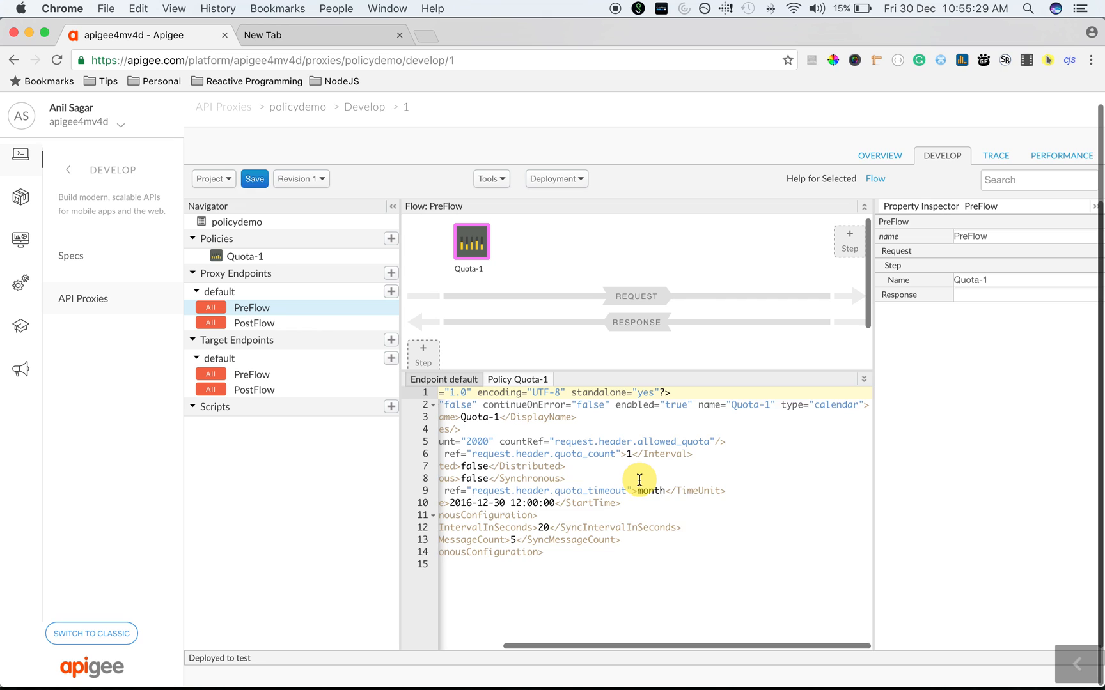
pyautogui.hscroll(-3)
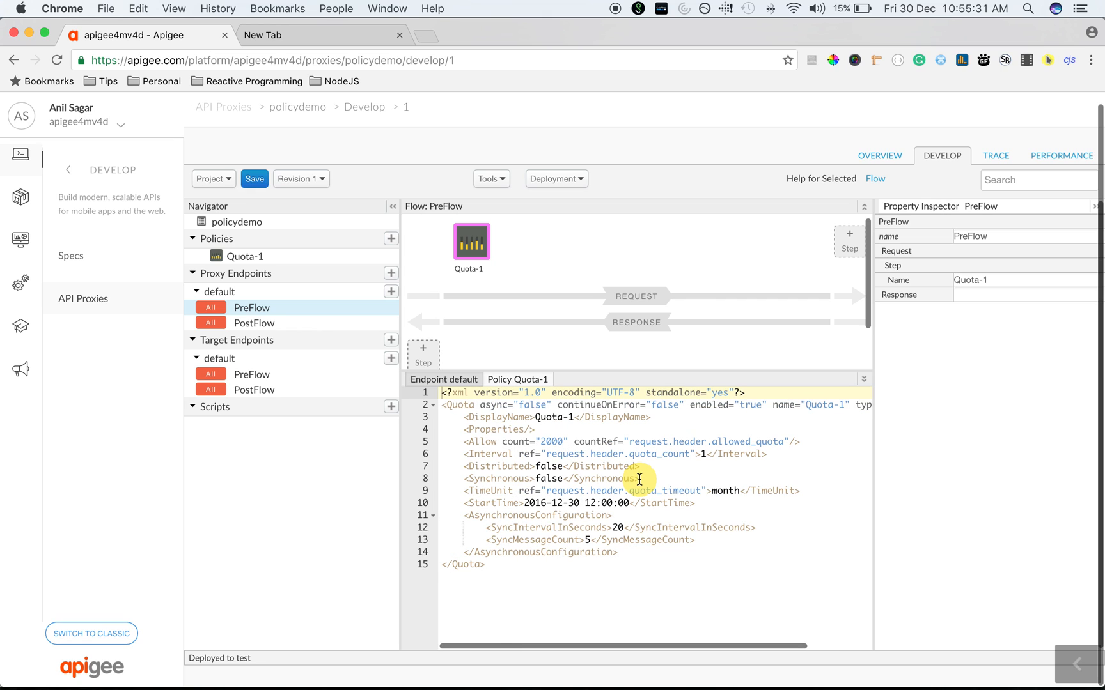
pyautogui.hscroll(3)
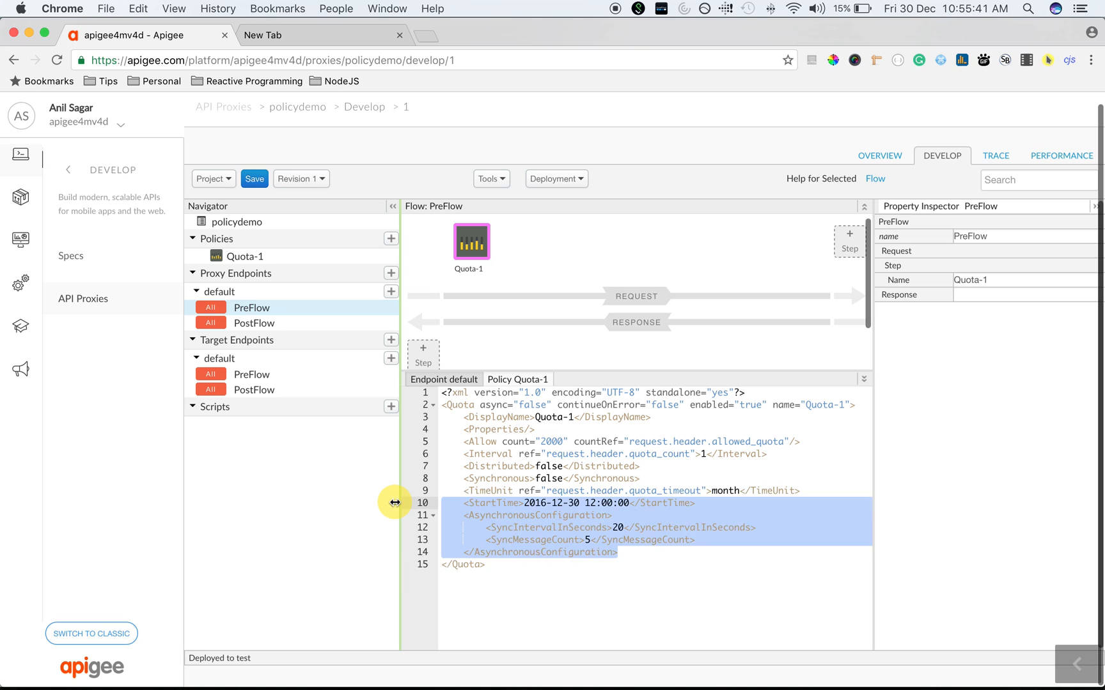
pyautogui.press('Delete')
pyautogui.write('inute')
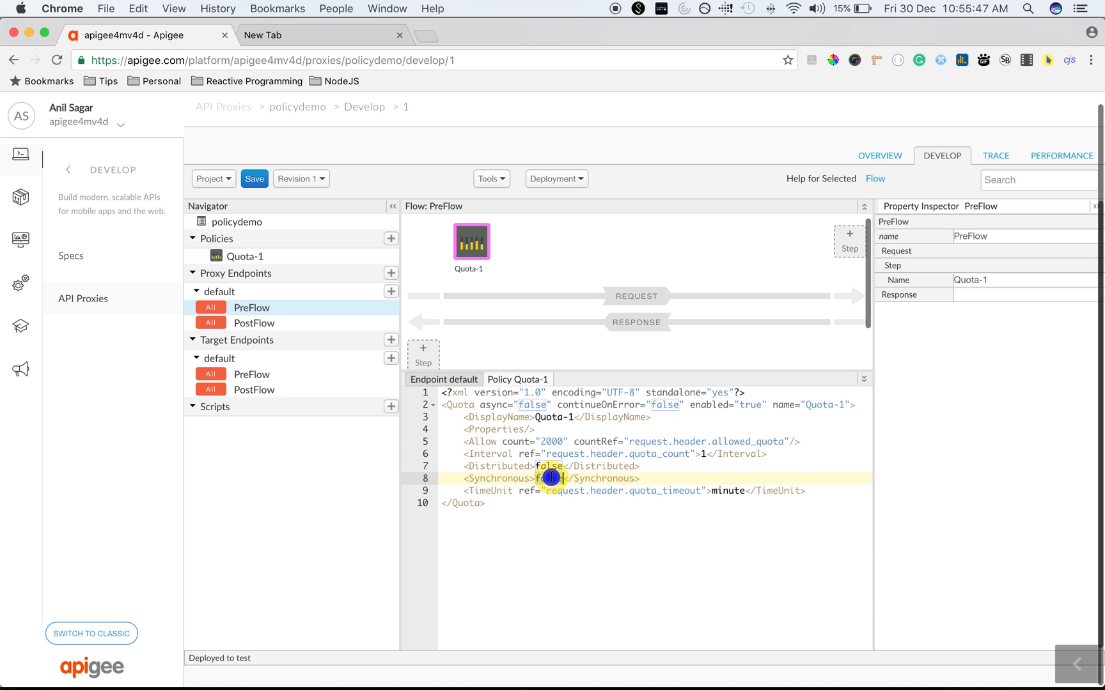
# Set Distributed and Synchronous to true, then move to a new browser tab for documentation.
pyautogui.write('true')
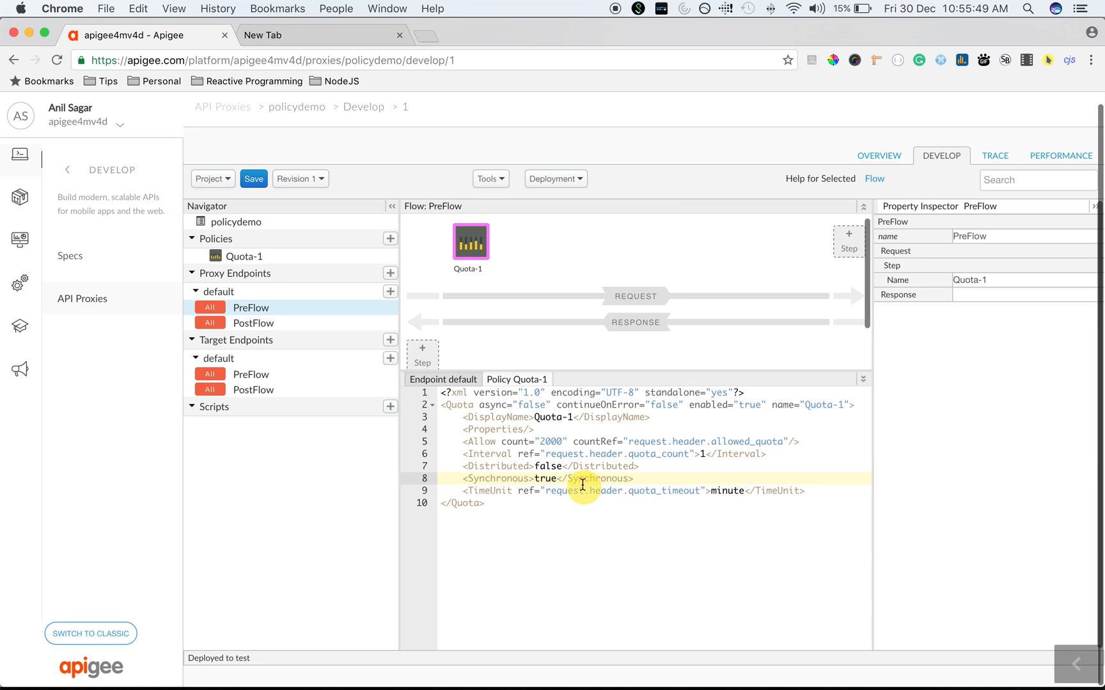
pyautogui.write('tru')
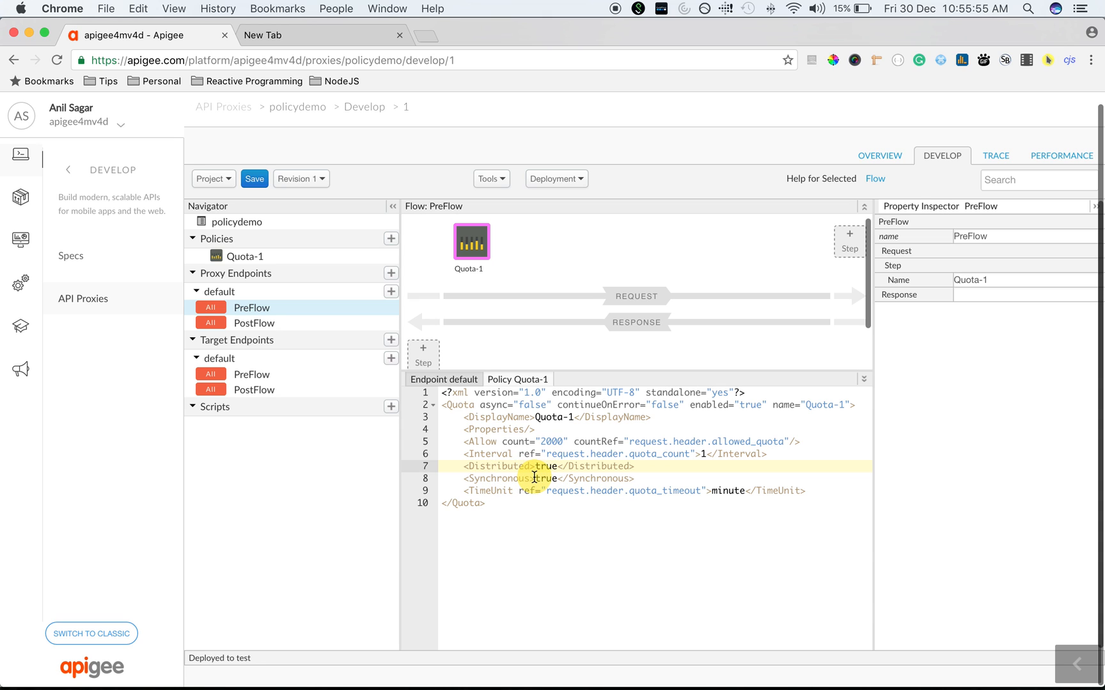
pyautogui.click(471, 242)
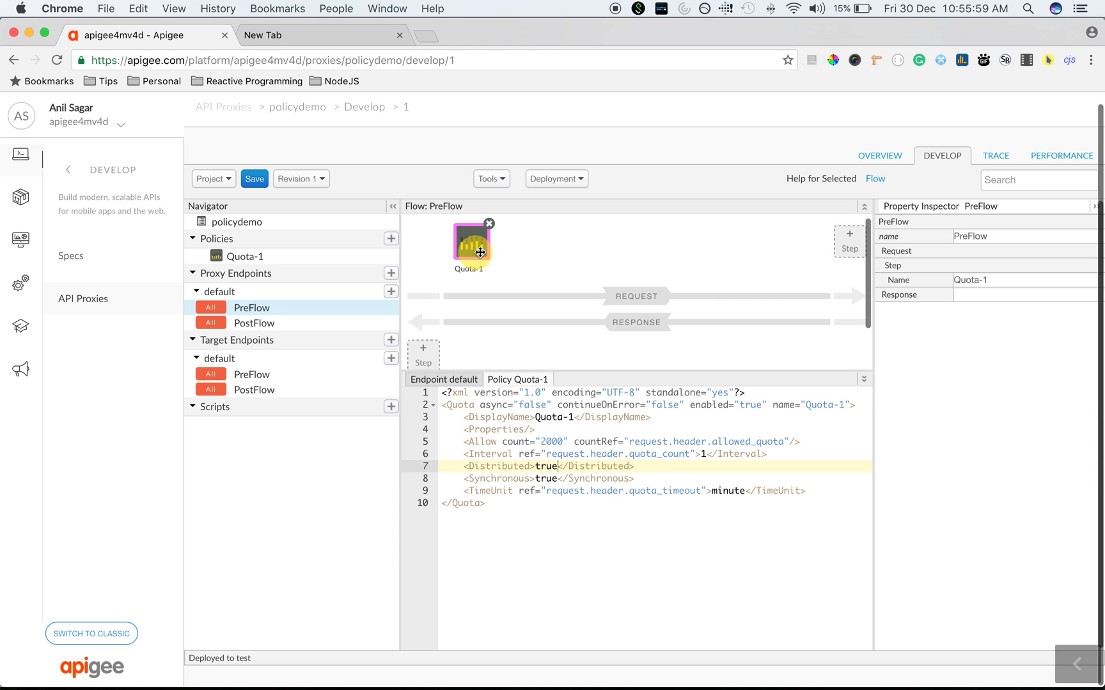
pyautogui.click(284, 36)
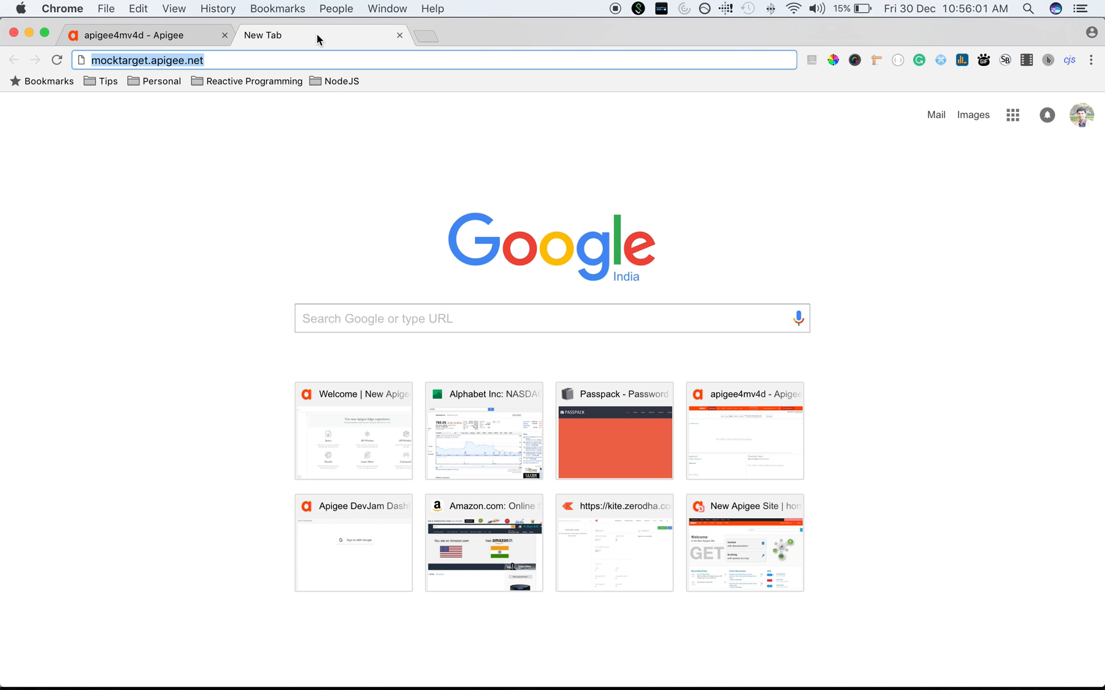
# Search for 'Apigee Quota policy' and scroll the docs page to the Where and Samples sections.
pyautogui.write('Apigee Quota policy')
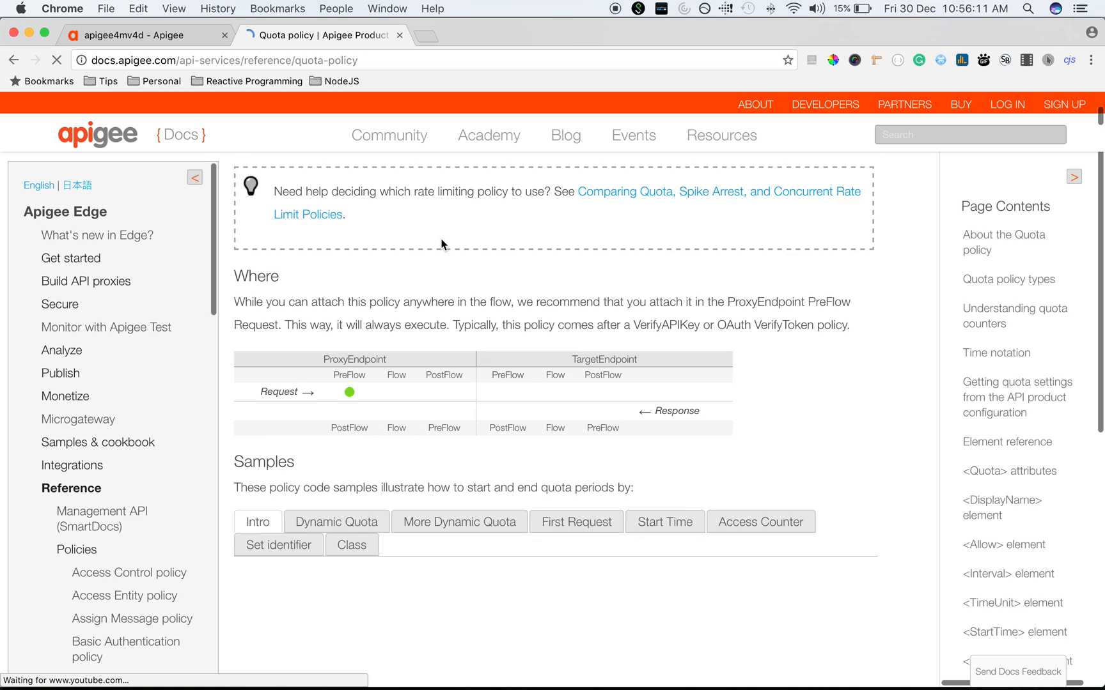
pyautogui.scroll(-3)
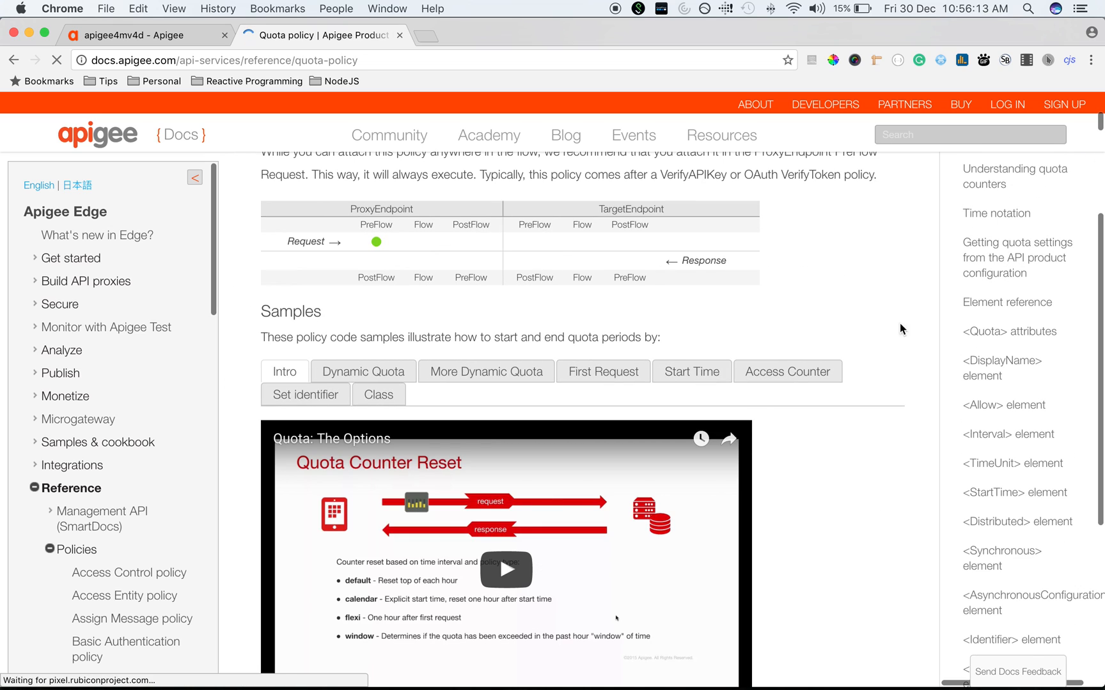
pyautogui.moveTo(996, 362)
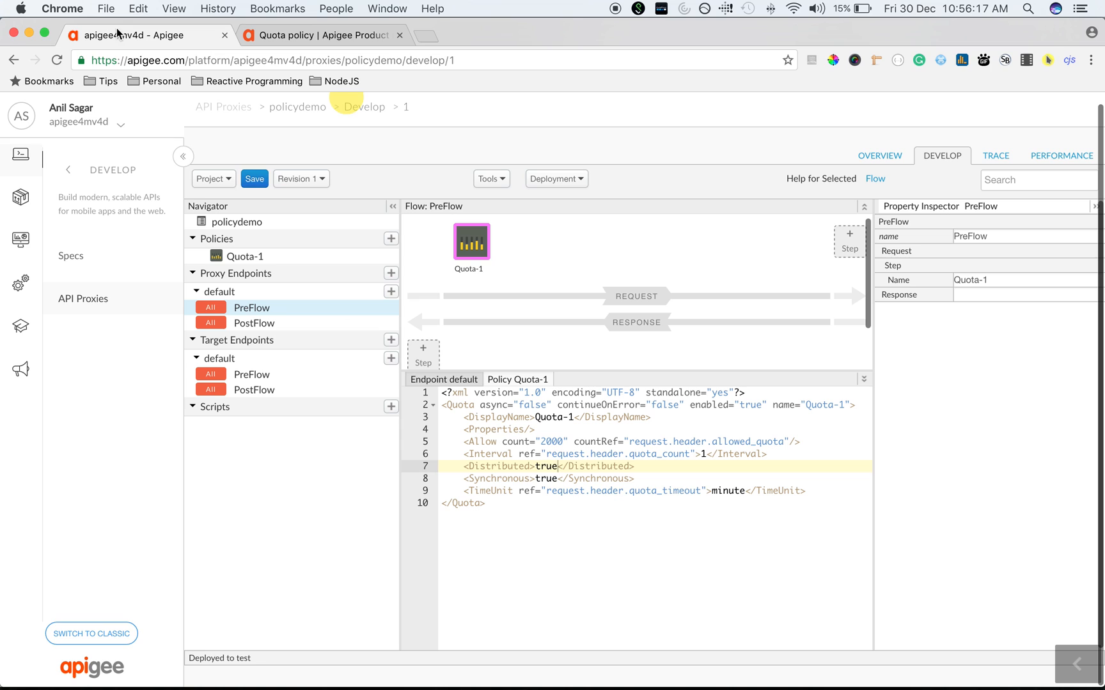
# Change the Allow count from 2000 to 2 and save the proxy revision.
pyautogui.doubleClick(551, 442)
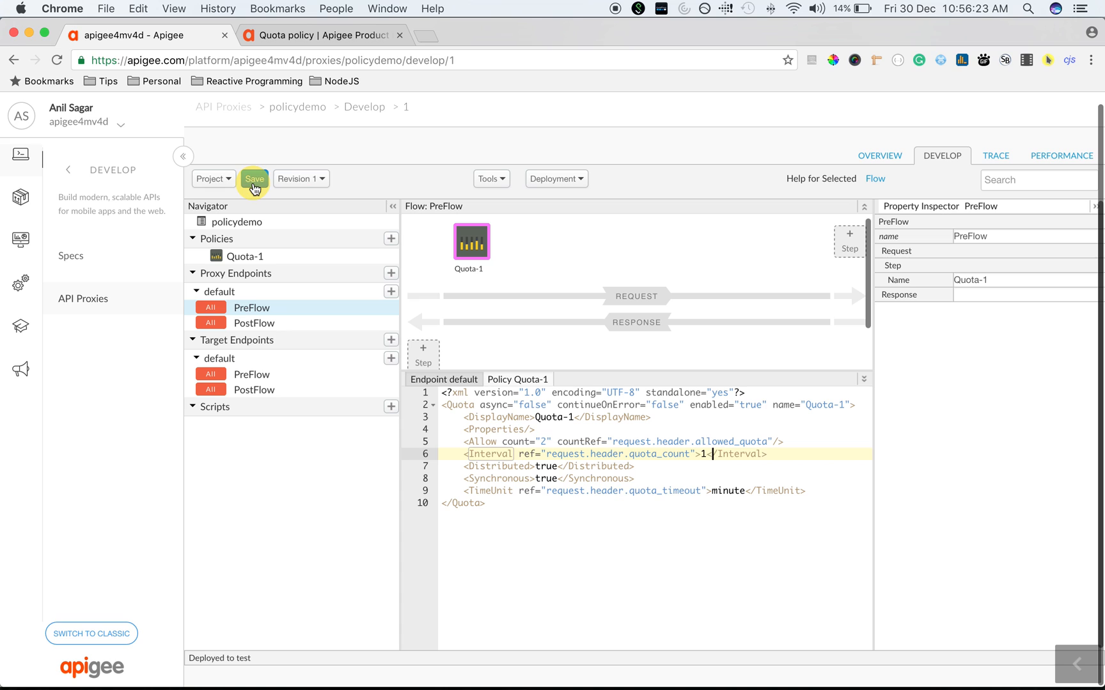
pyautogui.click(254, 179)
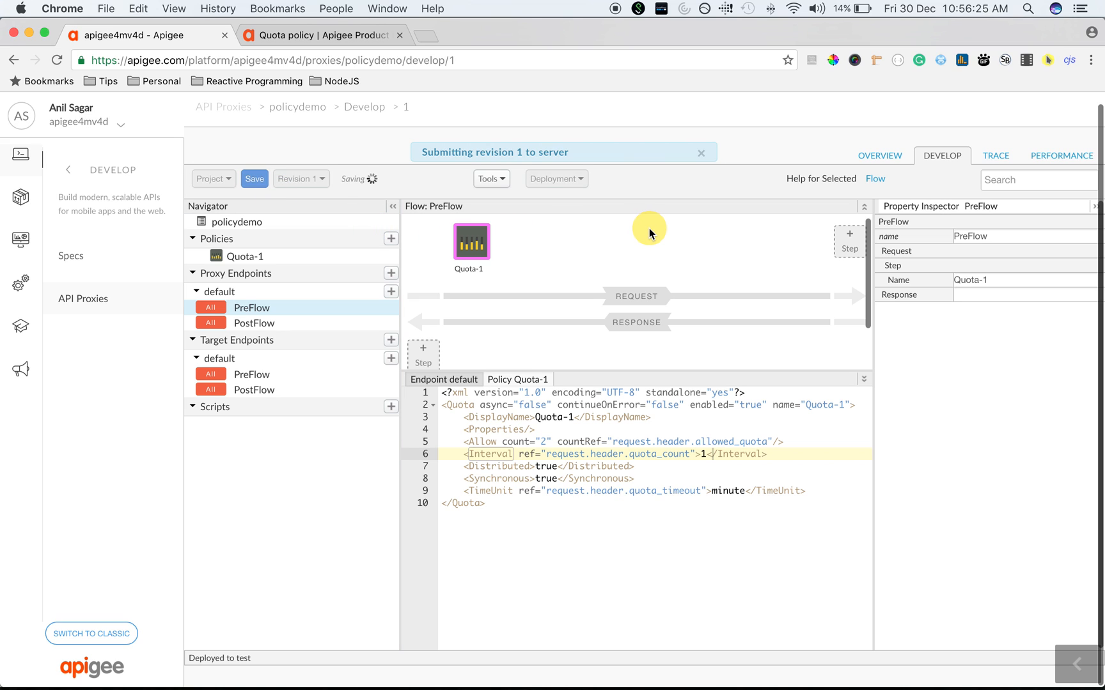
pyautogui.moveTo(858, 188)
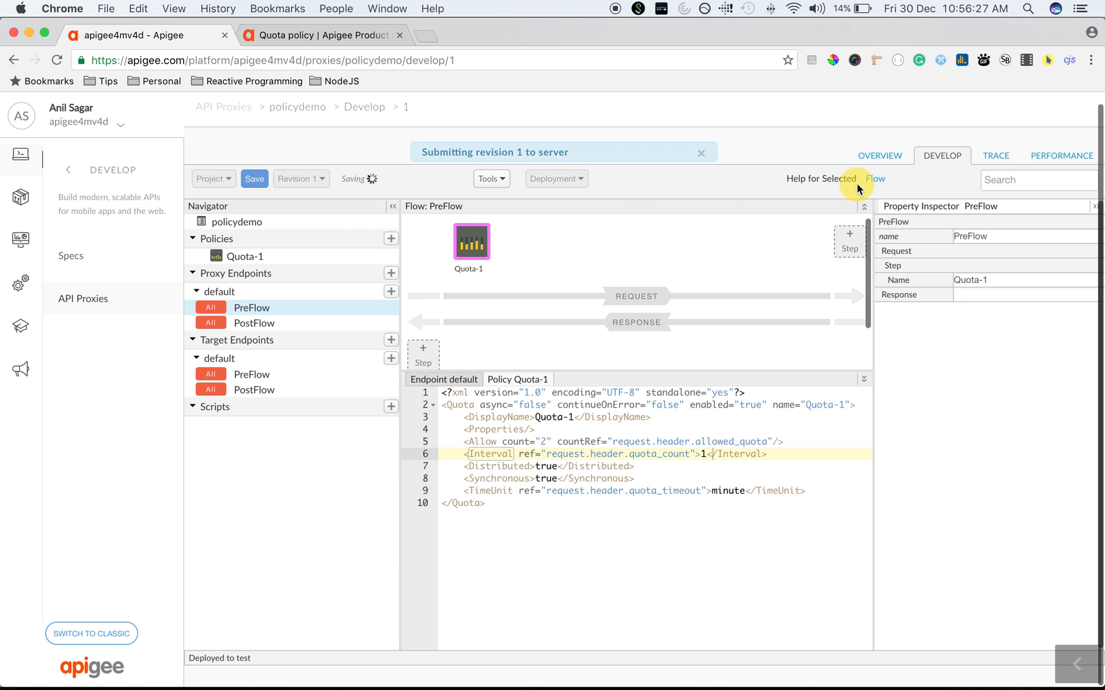
pyautogui.click(995, 155)
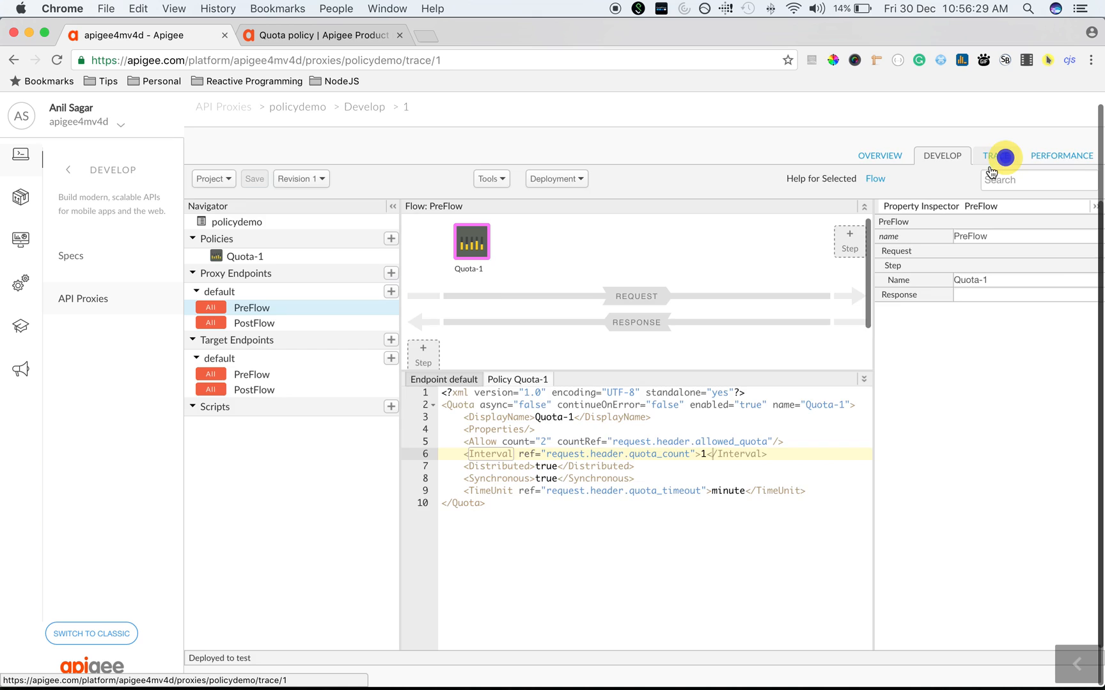
# Start a trace session, send three requests and inspect the third one rejected with 500.
pyautogui.click(1003, 155)
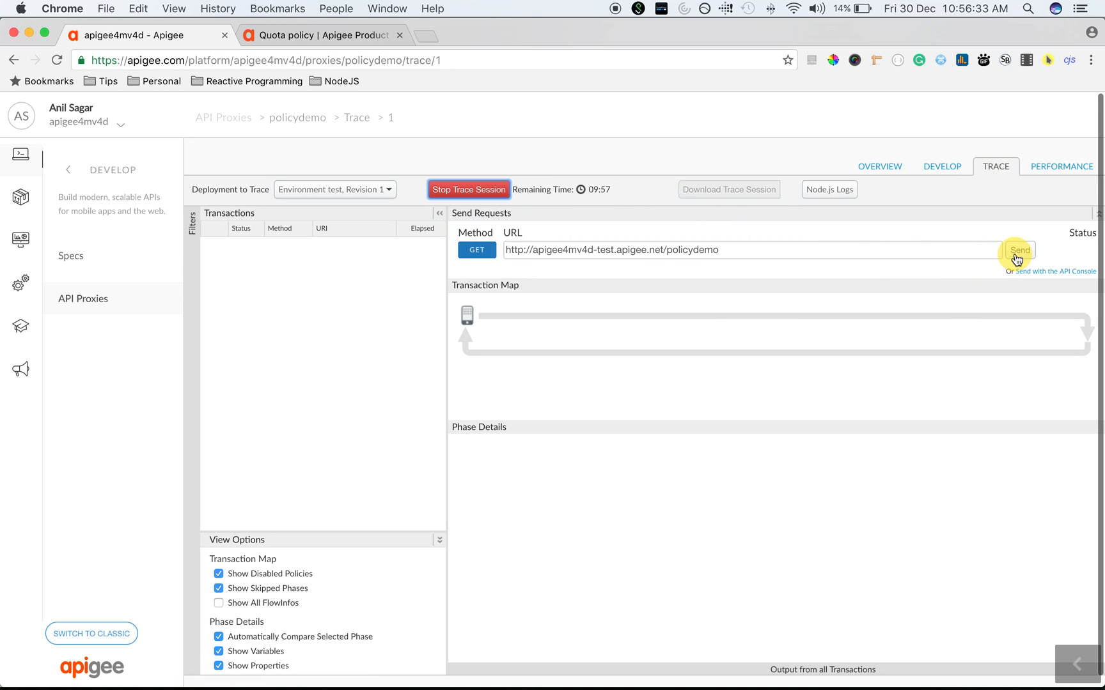
pyautogui.click(1020, 250)
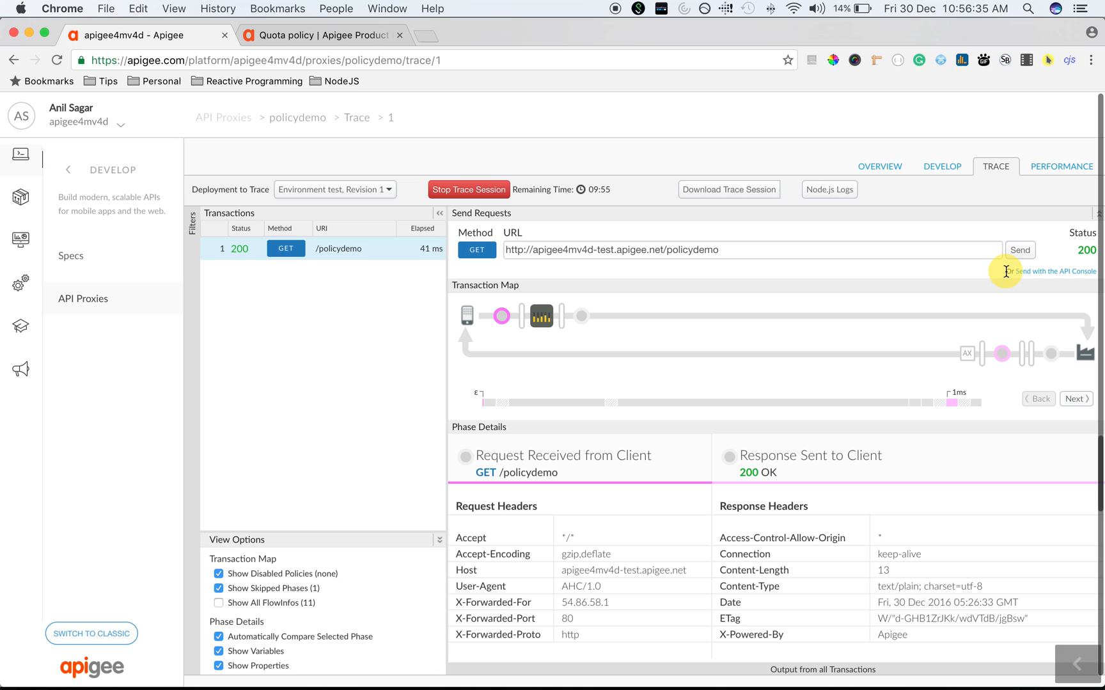
pyautogui.click(1019, 250)
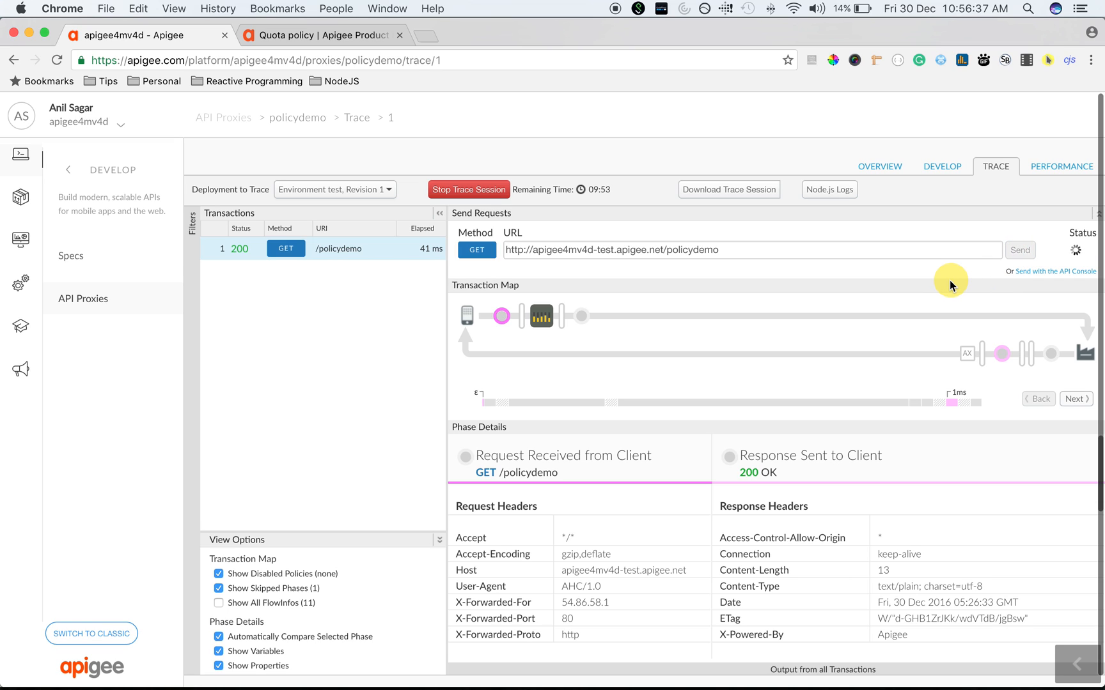
pyautogui.click(1020, 250)
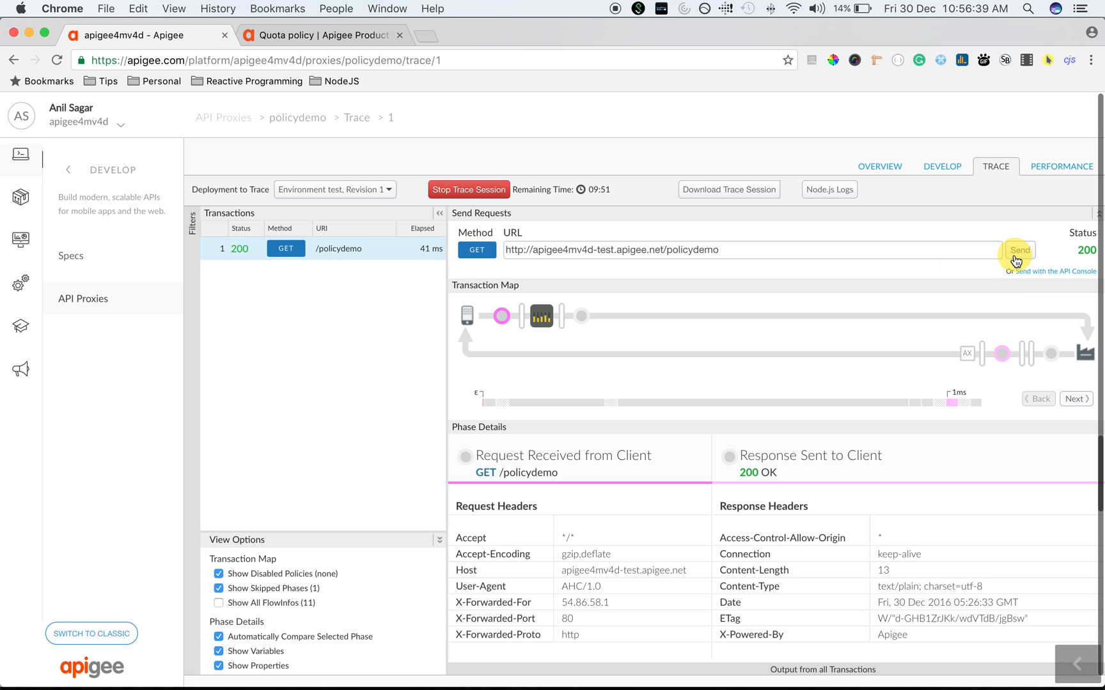
pyautogui.click(1019, 249)
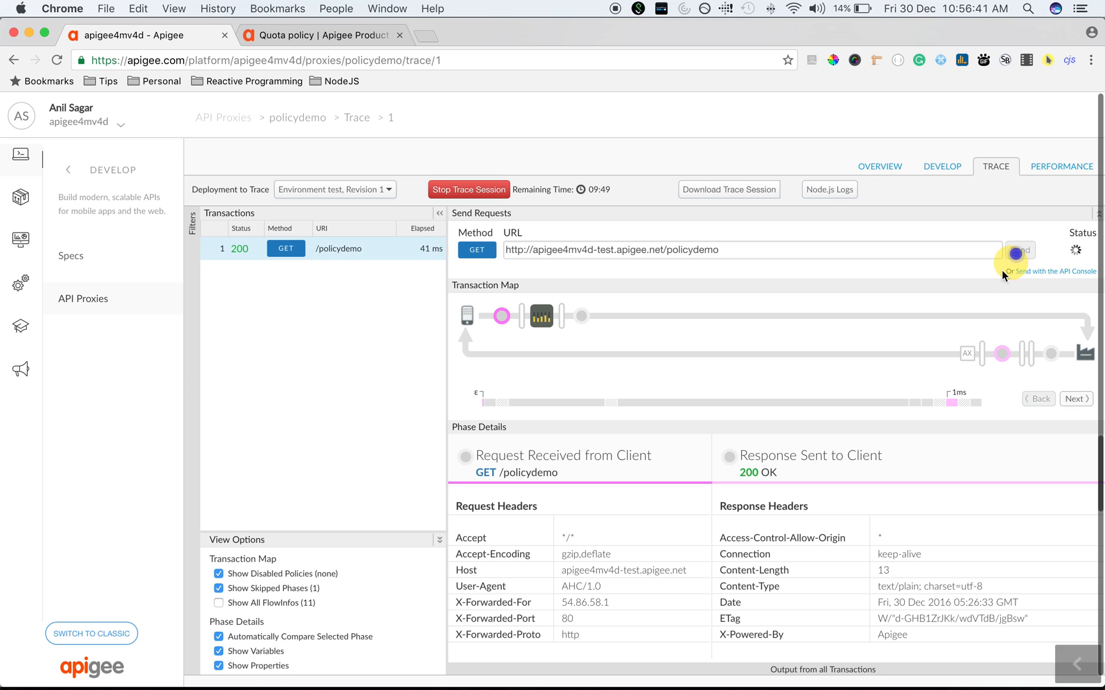
pyautogui.click(1020, 250)
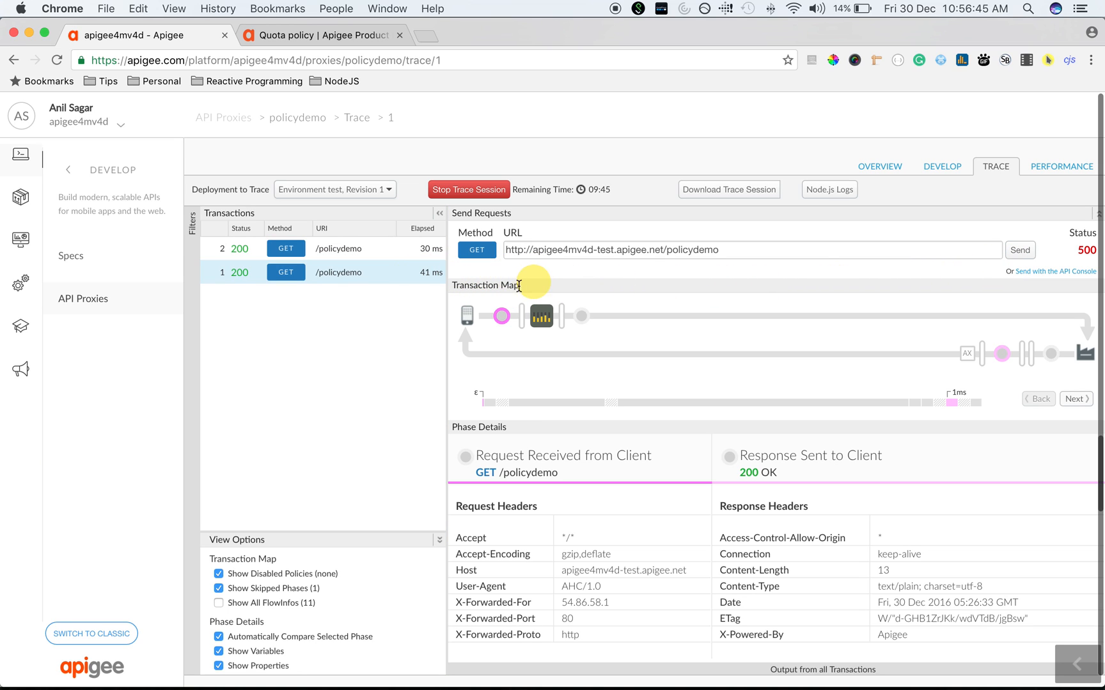
pyautogui.click(1020, 250)
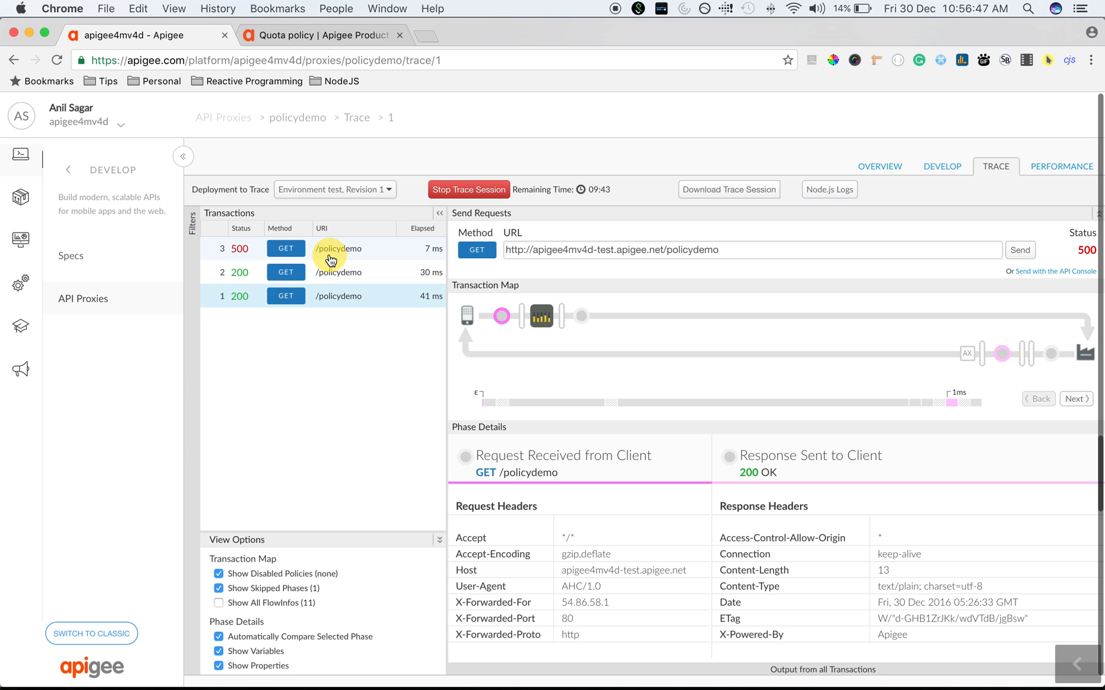
pyautogui.press('Cmd+Tab')
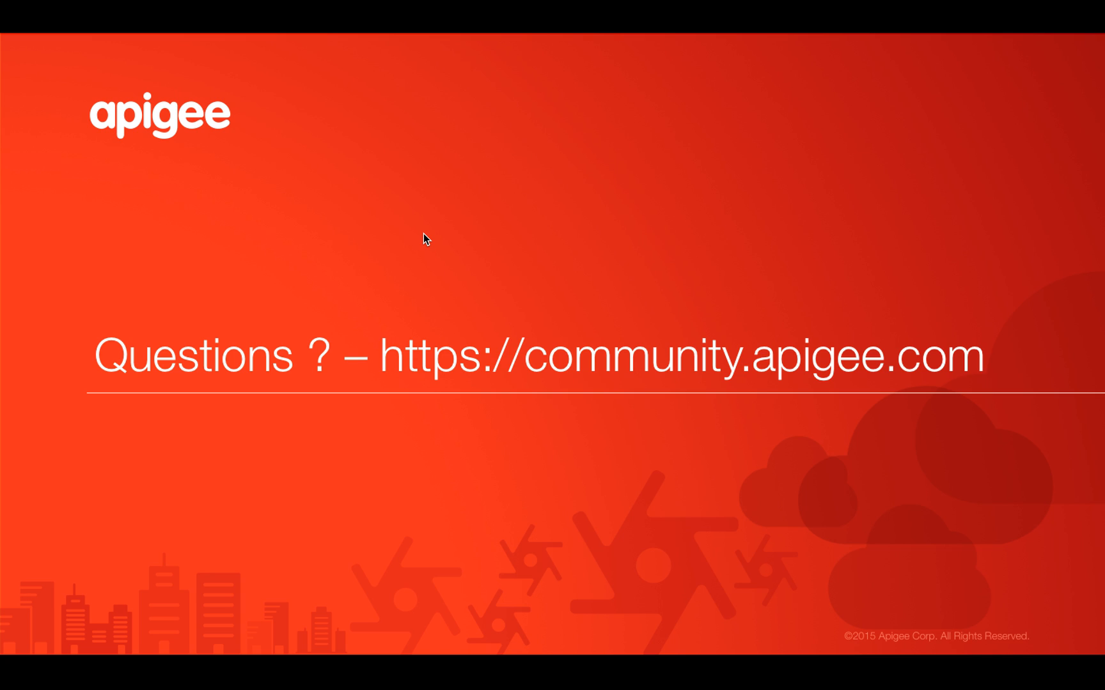
pyautogui.moveTo(540, 115)
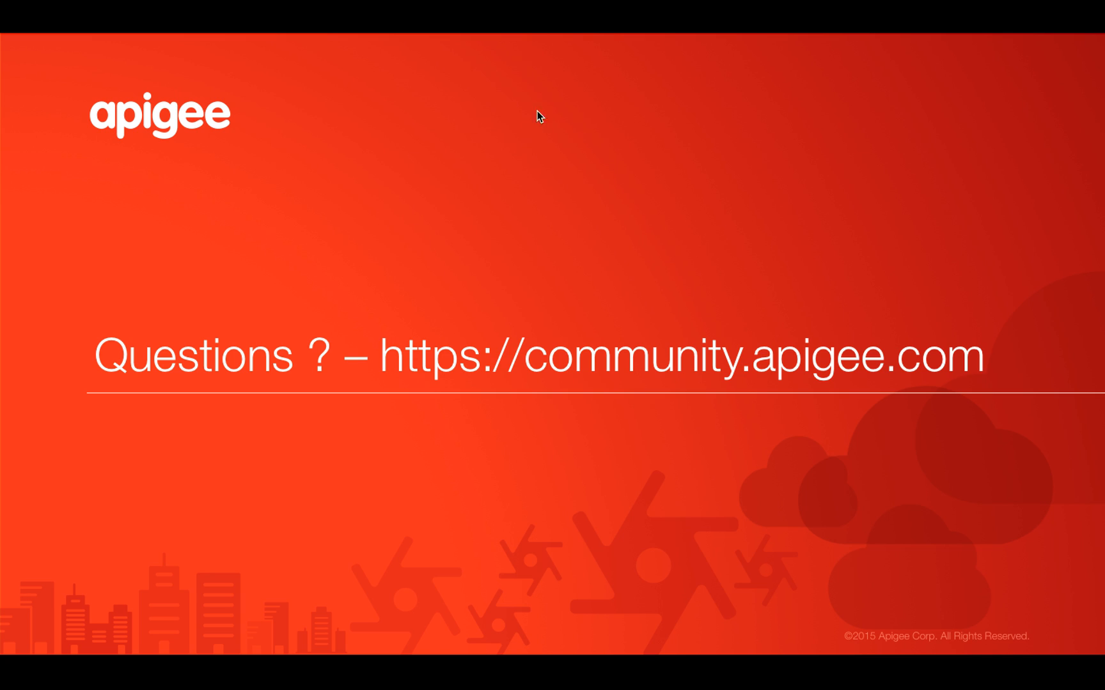